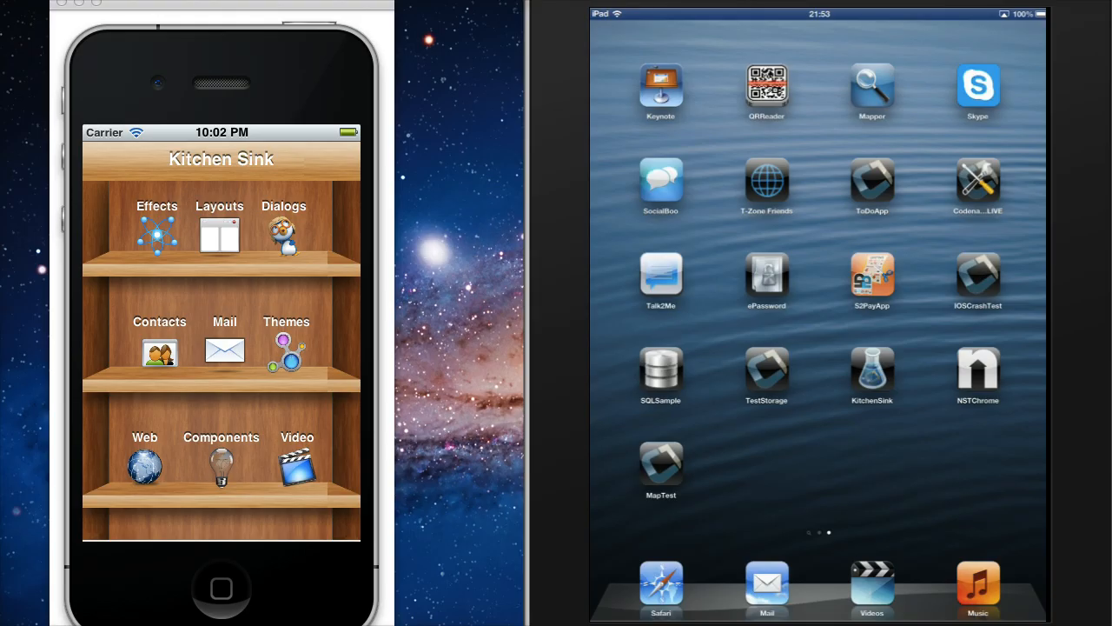
Open the Effects demo and return to the Kitchen Sink home screen.
click(871, 367)
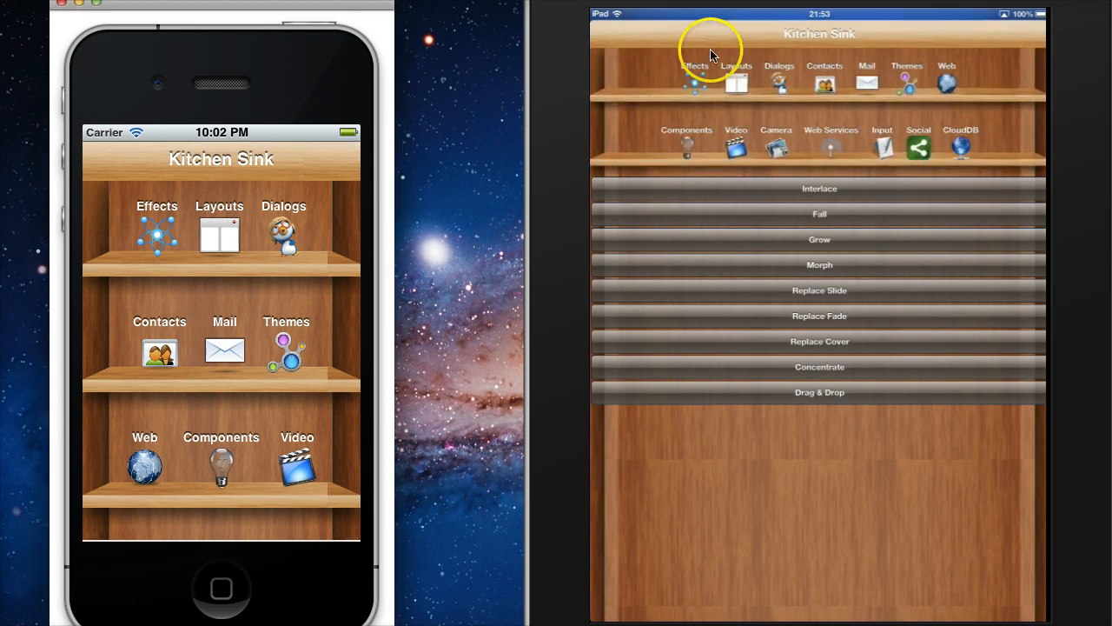
mouse_move(747, 360)
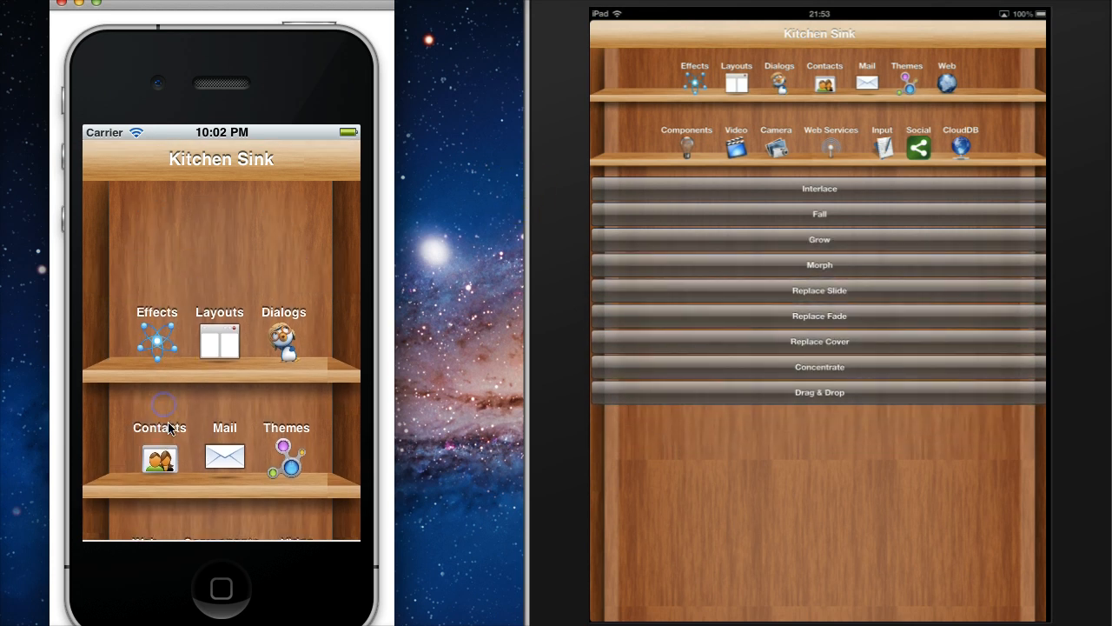
click(156, 335)
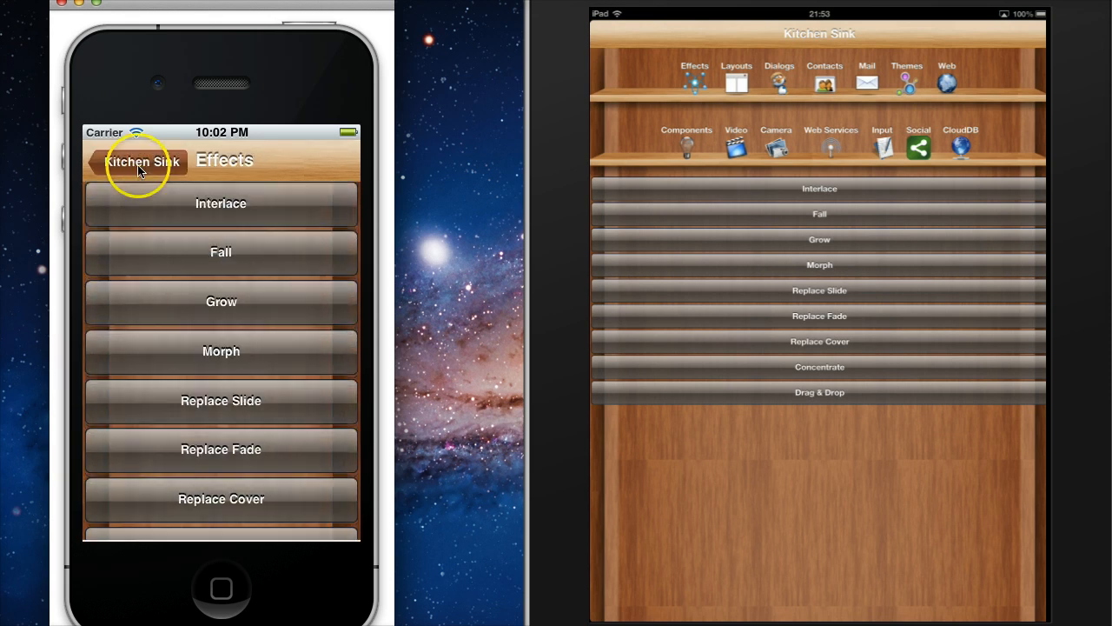
click(137, 162)
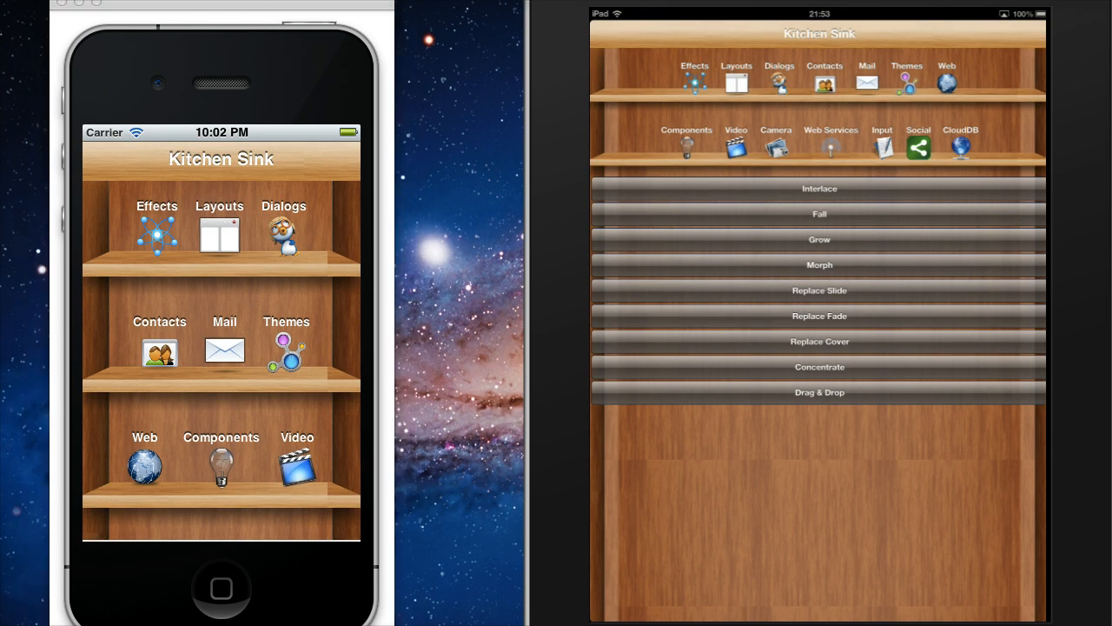
Drag Morph to the end of the Effects list, then return home.
click(156, 3)
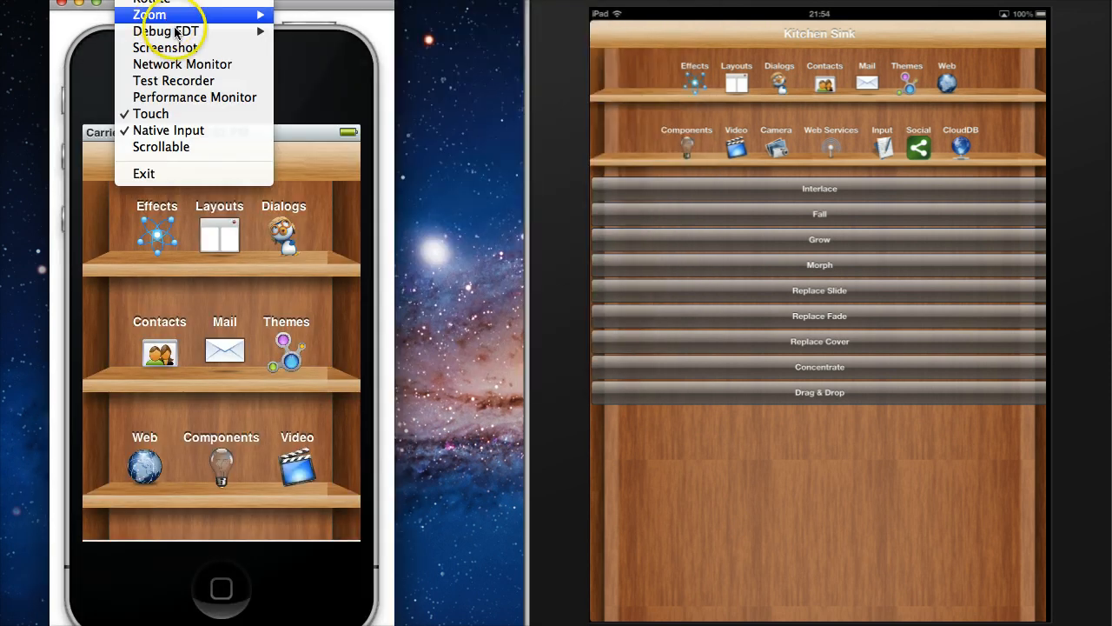
mouse_move(194, 97)
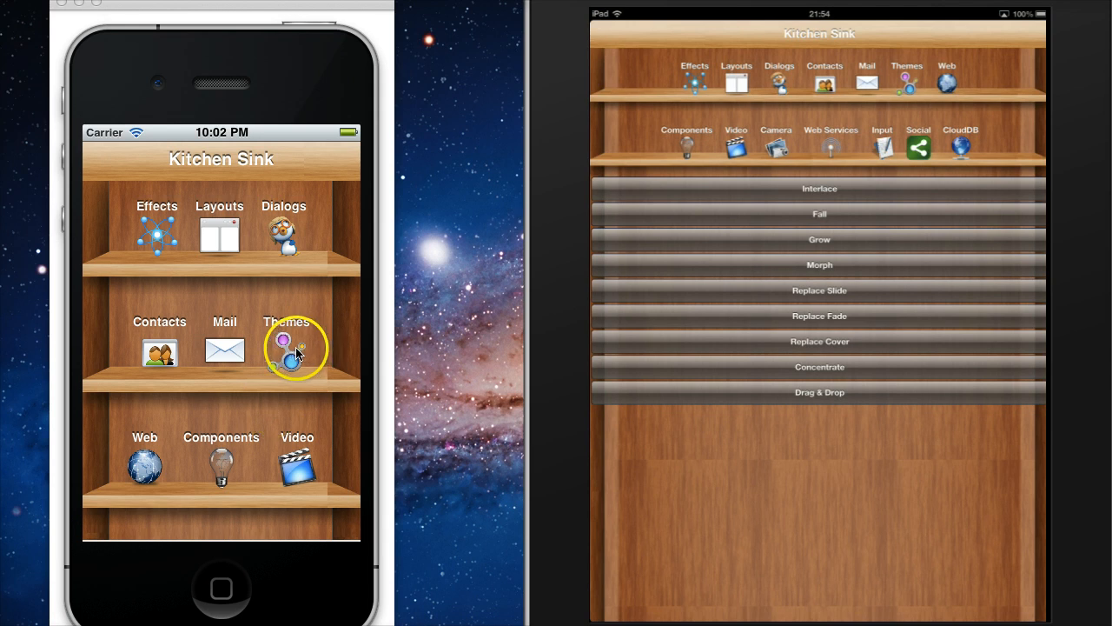
mouse_move(360, 328)
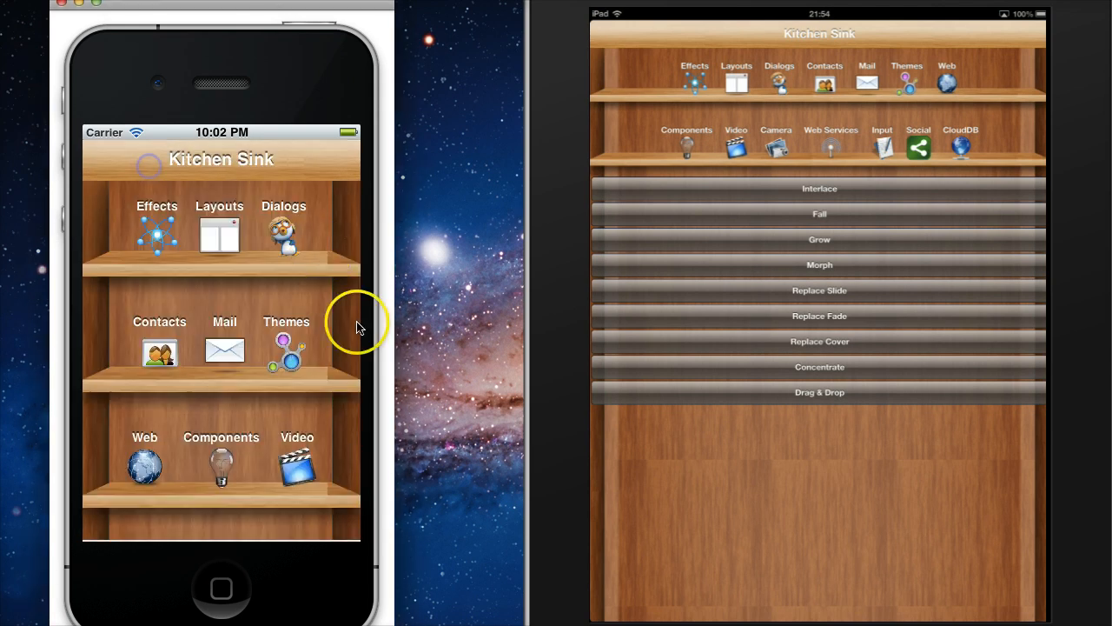
click(156, 231)
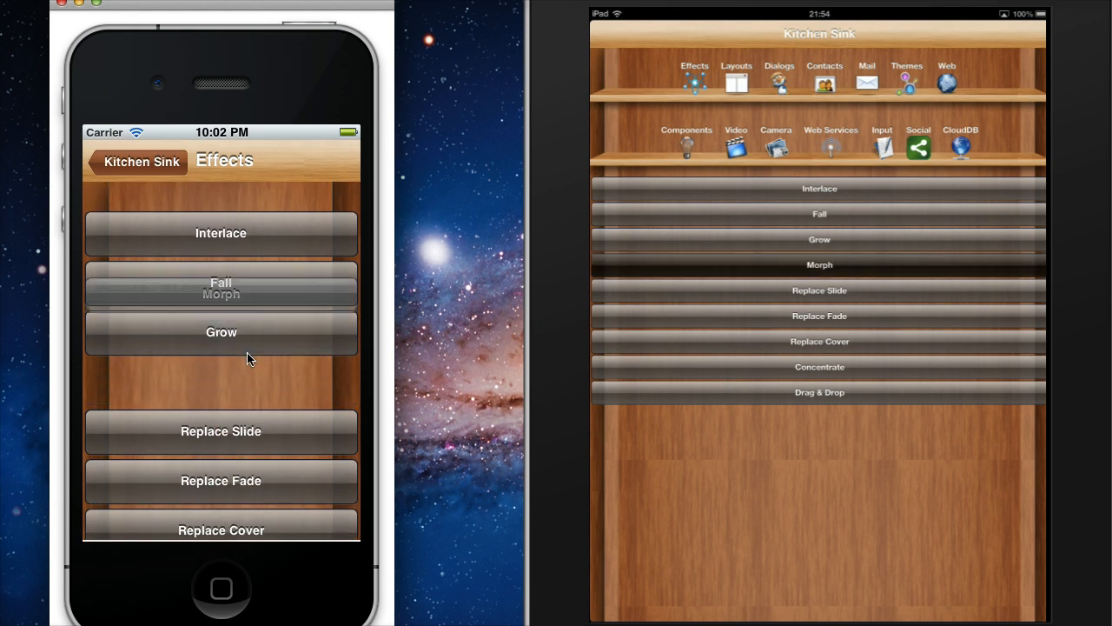
click(221, 288)
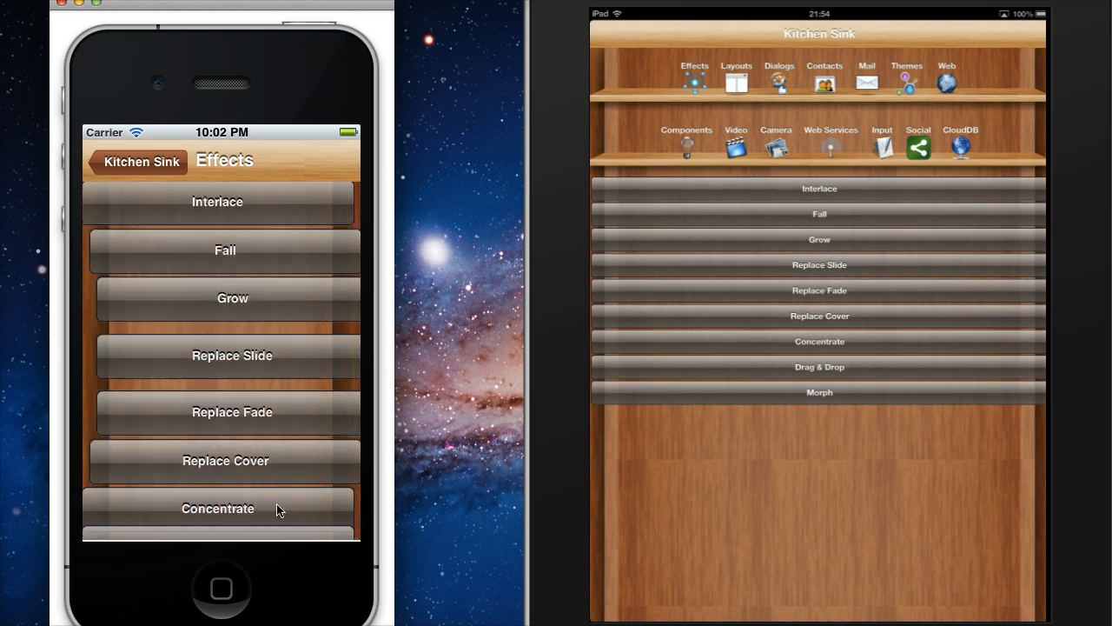
scroll(down, 3)
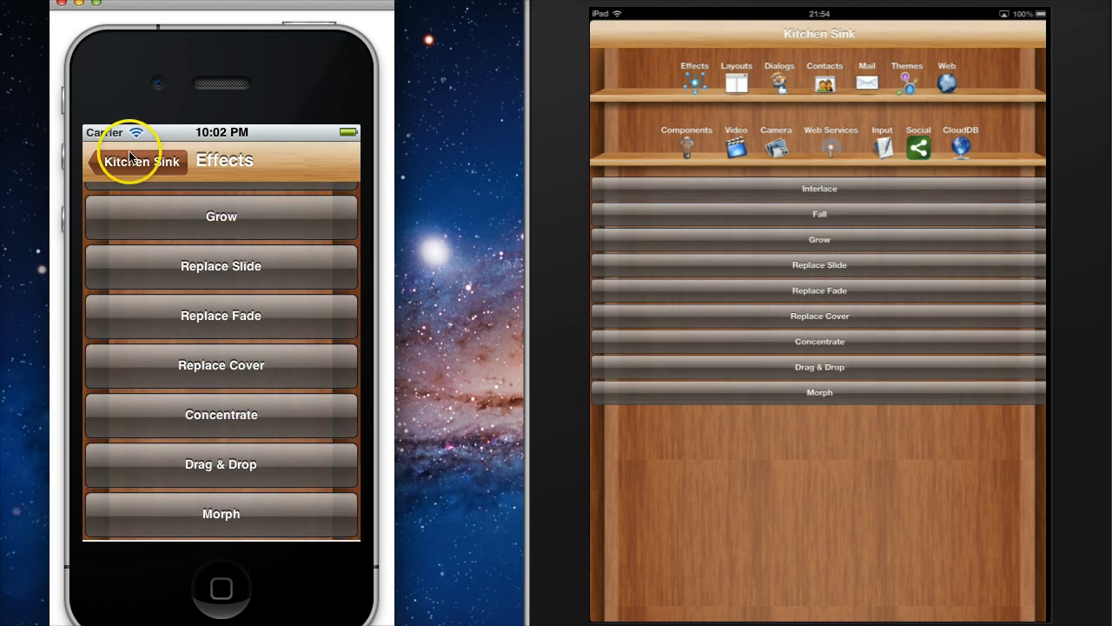
click(140, 162)
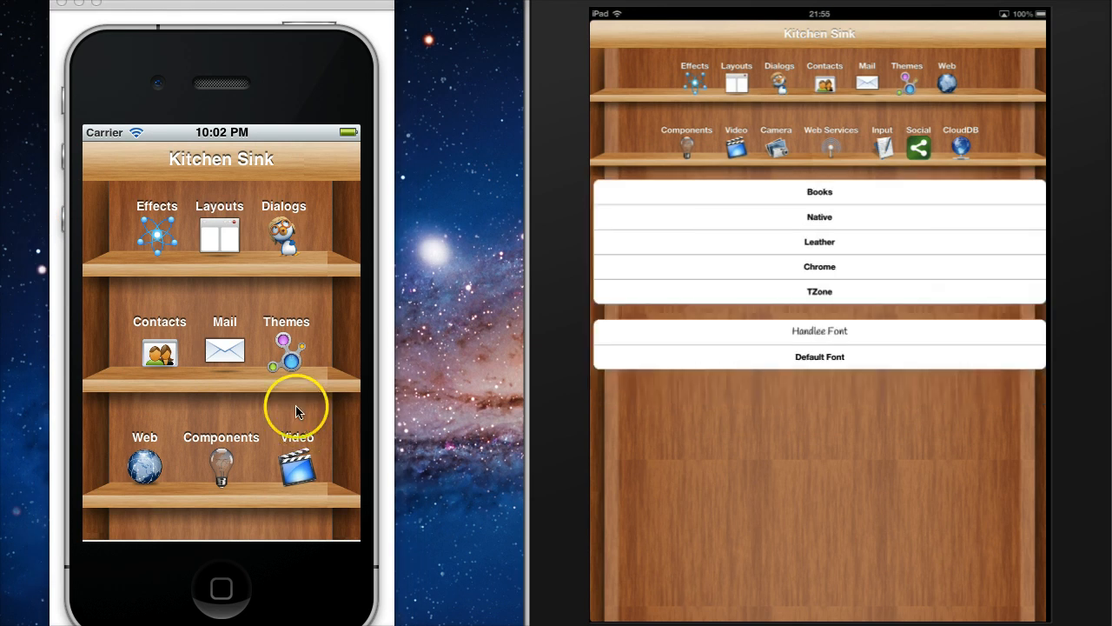
Apply the Leather theme, then switch the simulator skin to an Android phone.
click(285, 352)
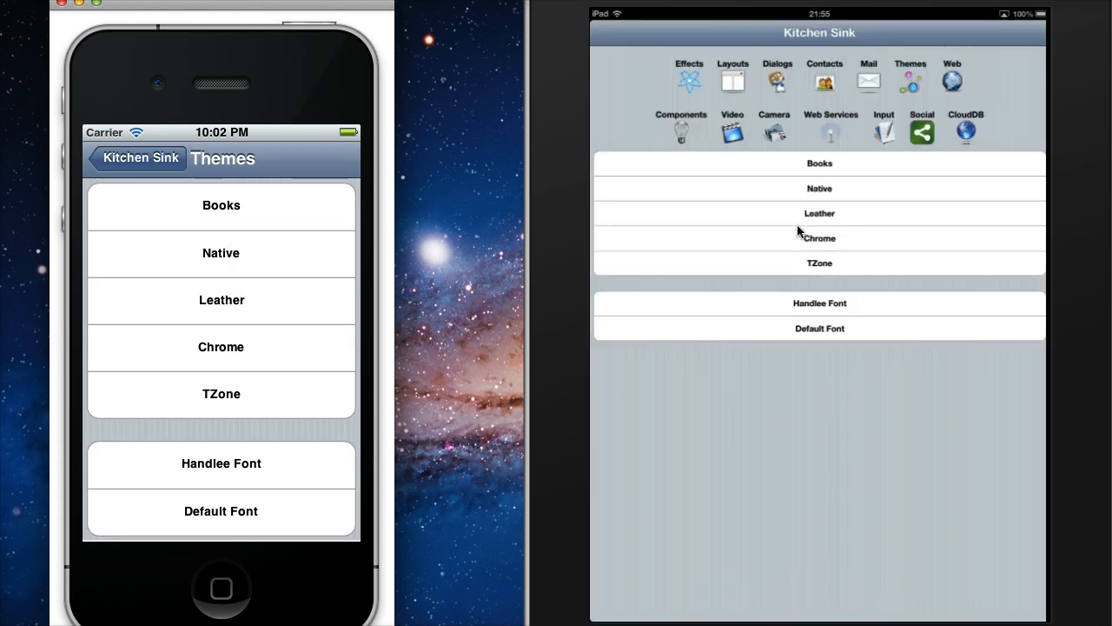
click(818, 213)
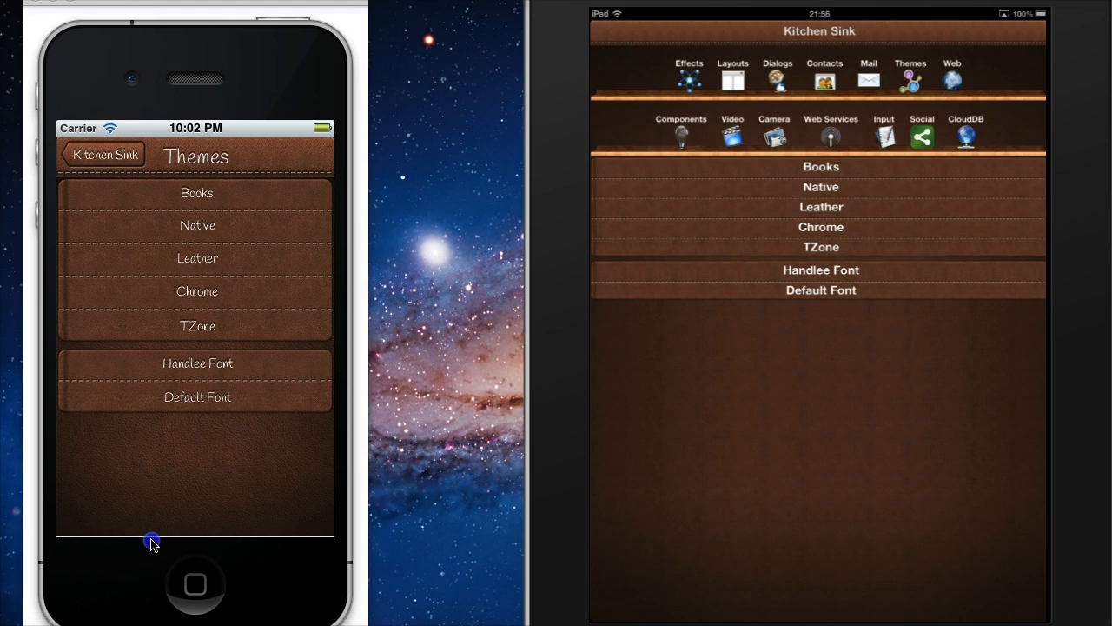
click(102, 155)
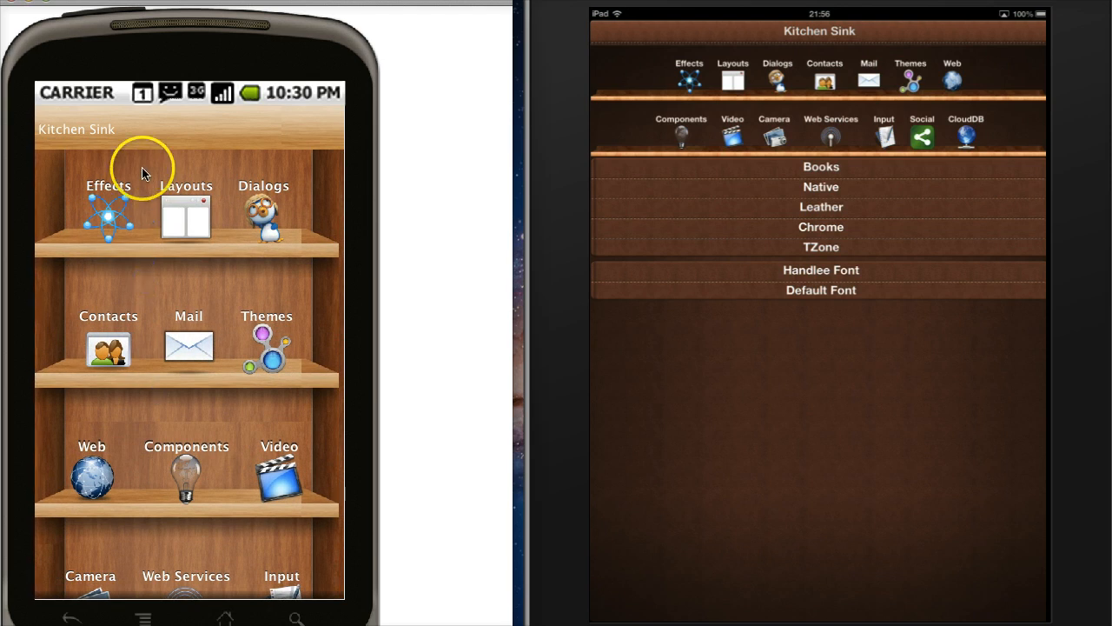
Try the Native theme on Android, return to Leather, and reorder Morph in Effects.
click(108, 200)
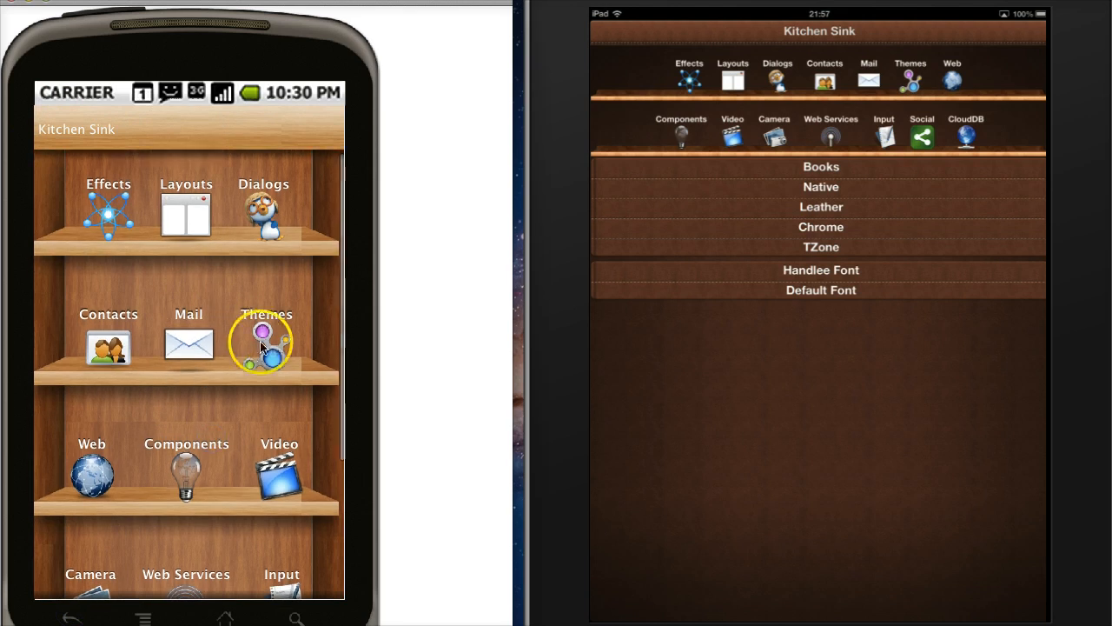
click(264, 344)
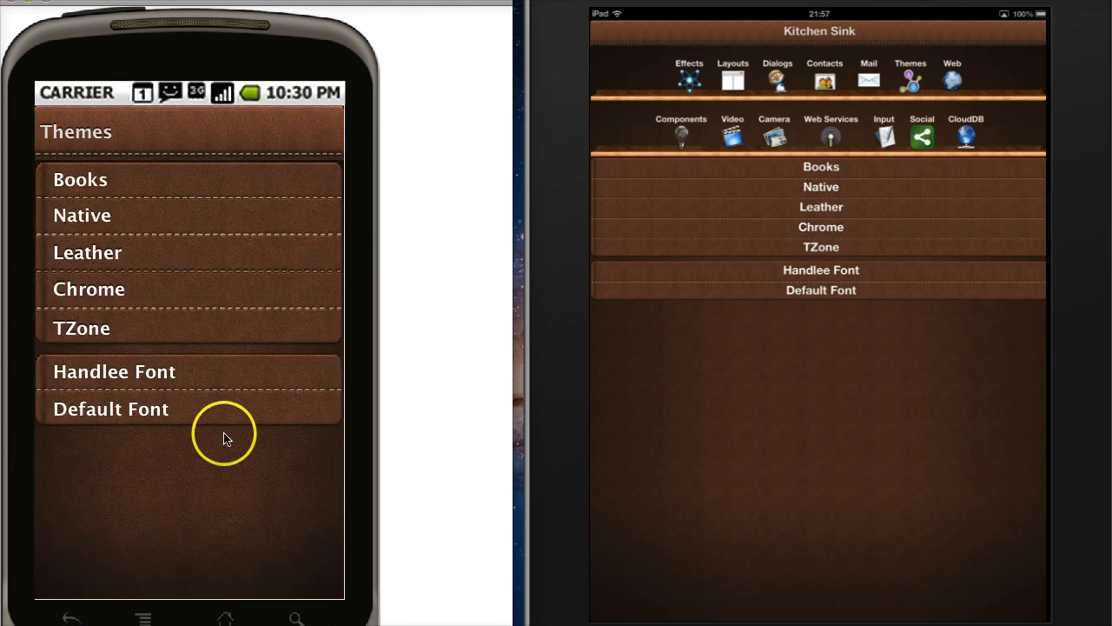
mouse_move(187, 217)
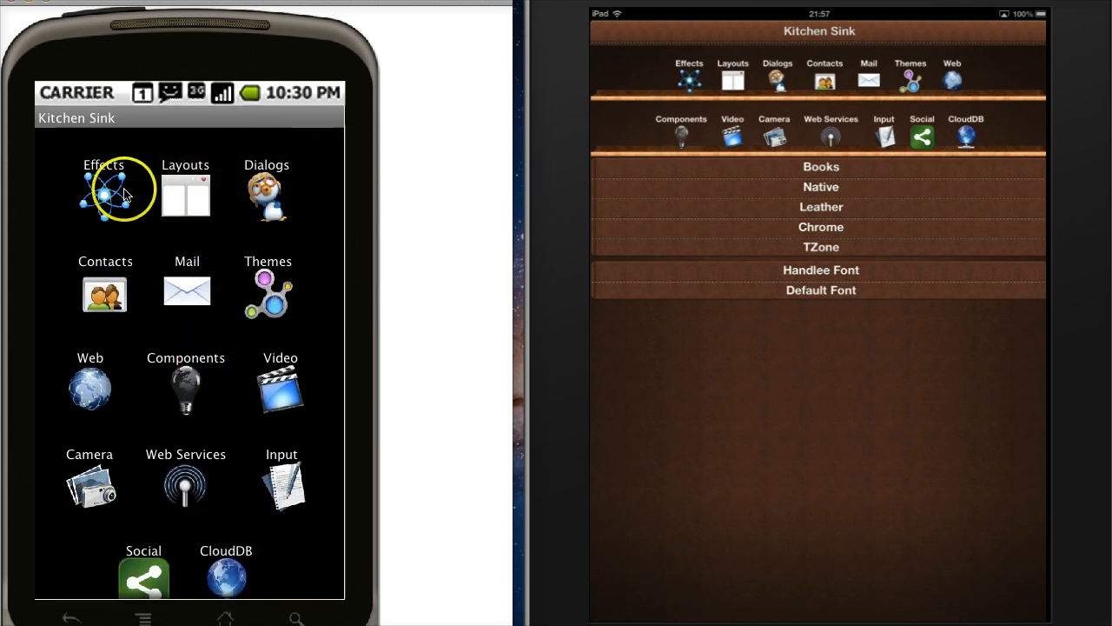
click(104, 190)
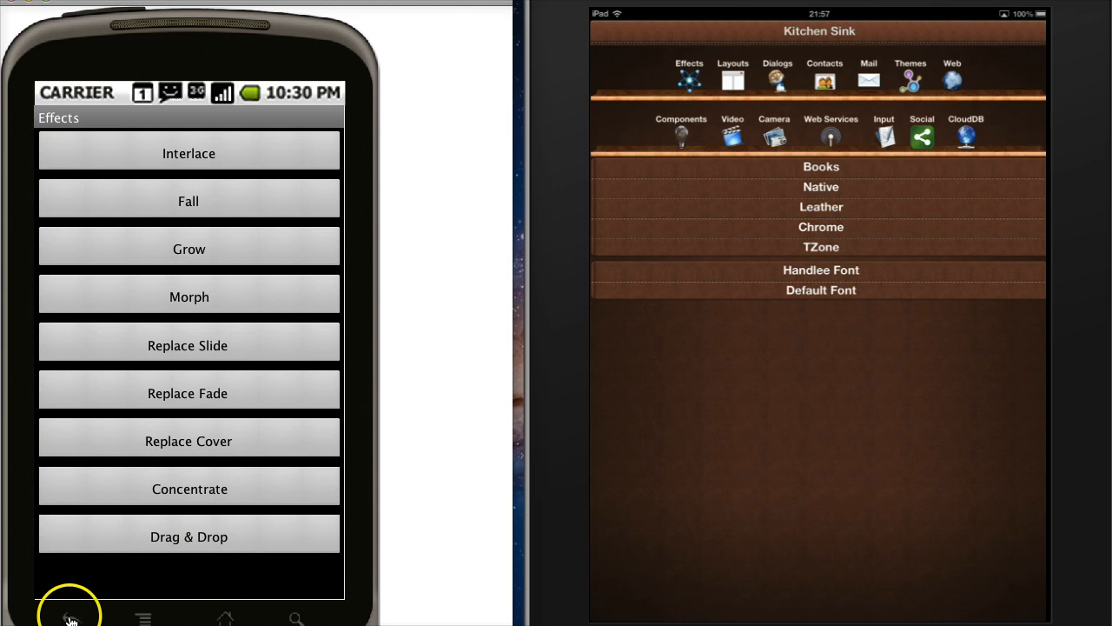
click(70, 604)
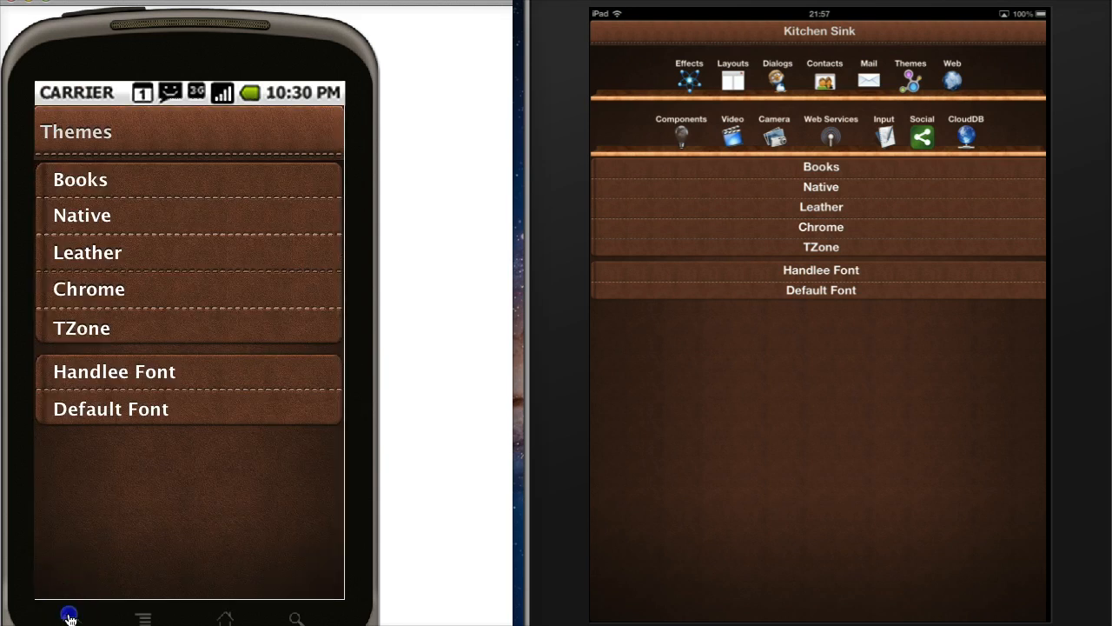
click(69, 616)
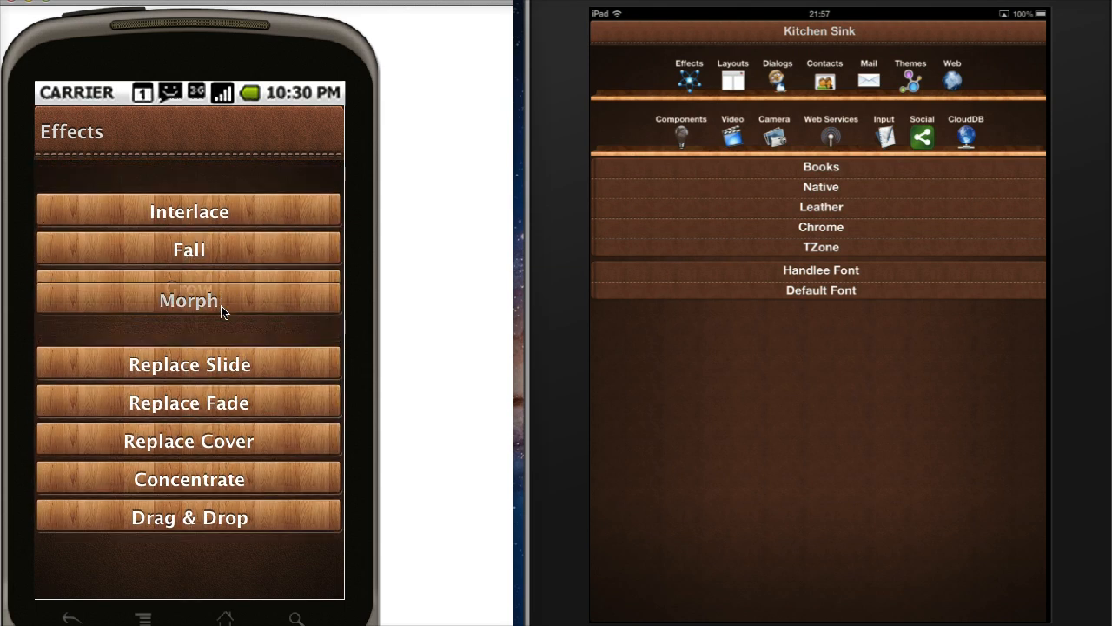
click(188, 299)
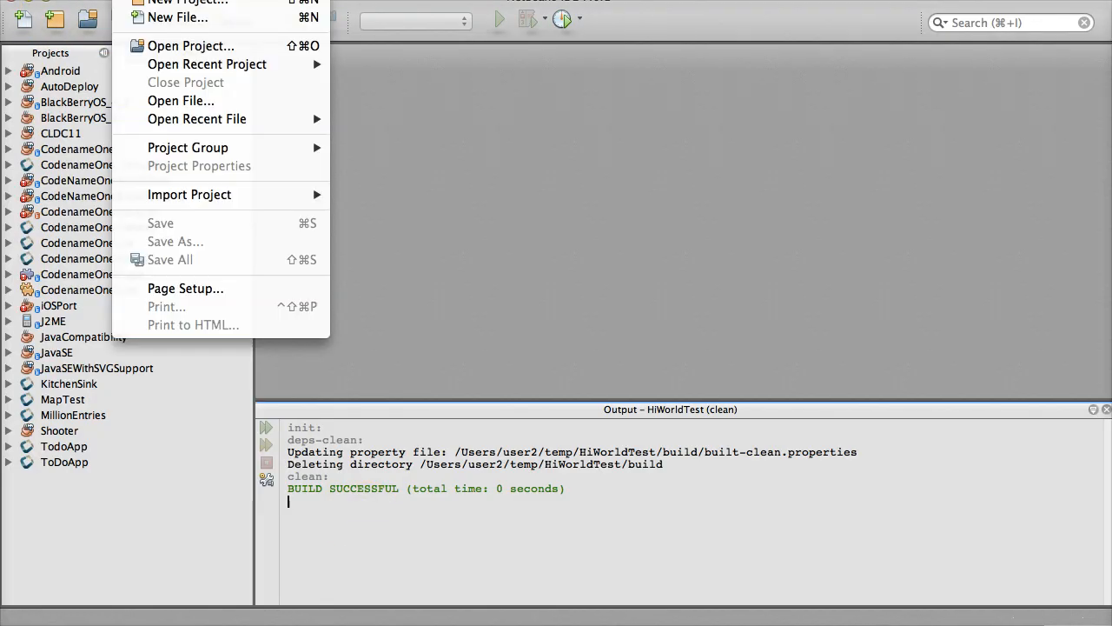
Create the CodenameOneHiW project from the Tab Application template with a chosen theme.
click(188, 2)
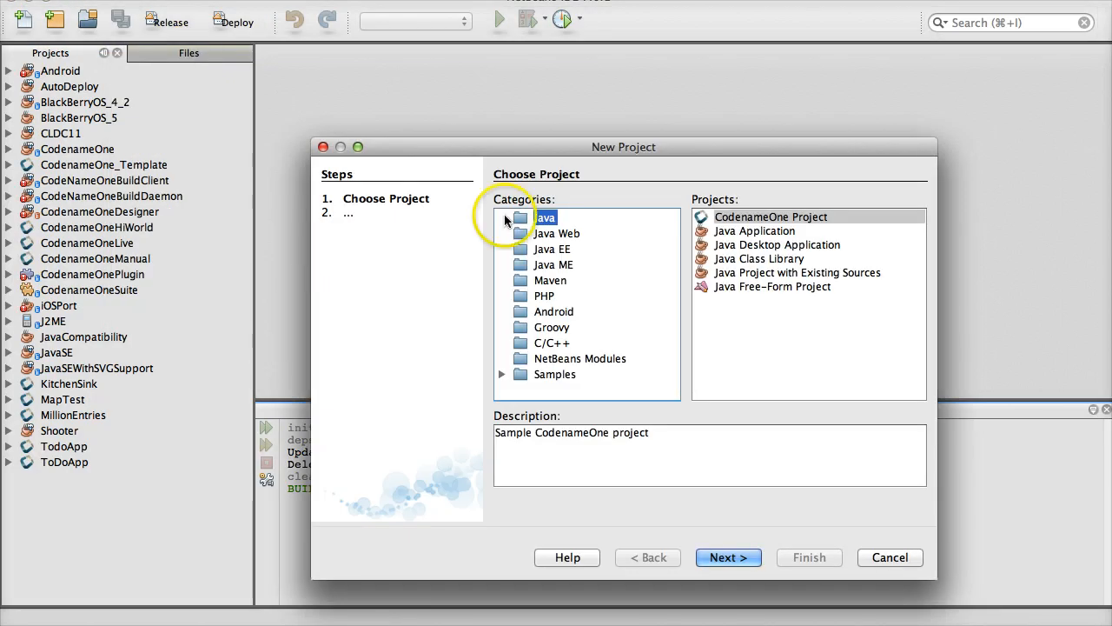
click(729, 557)
text(CodenameOneHiW)
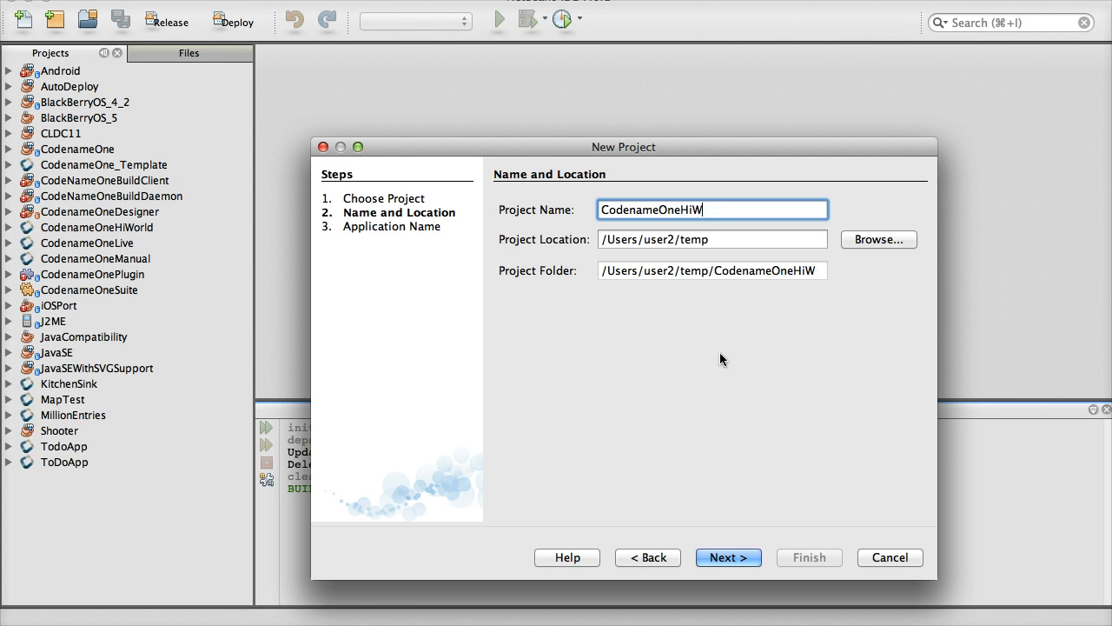
click(728, 557)
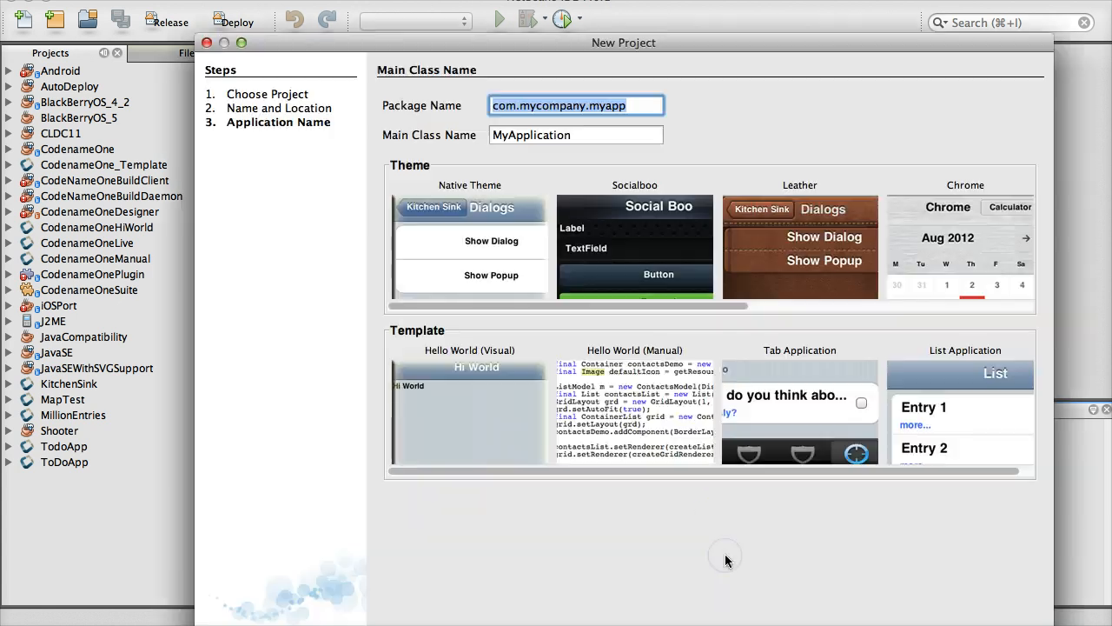
mouse_move(755, 259)
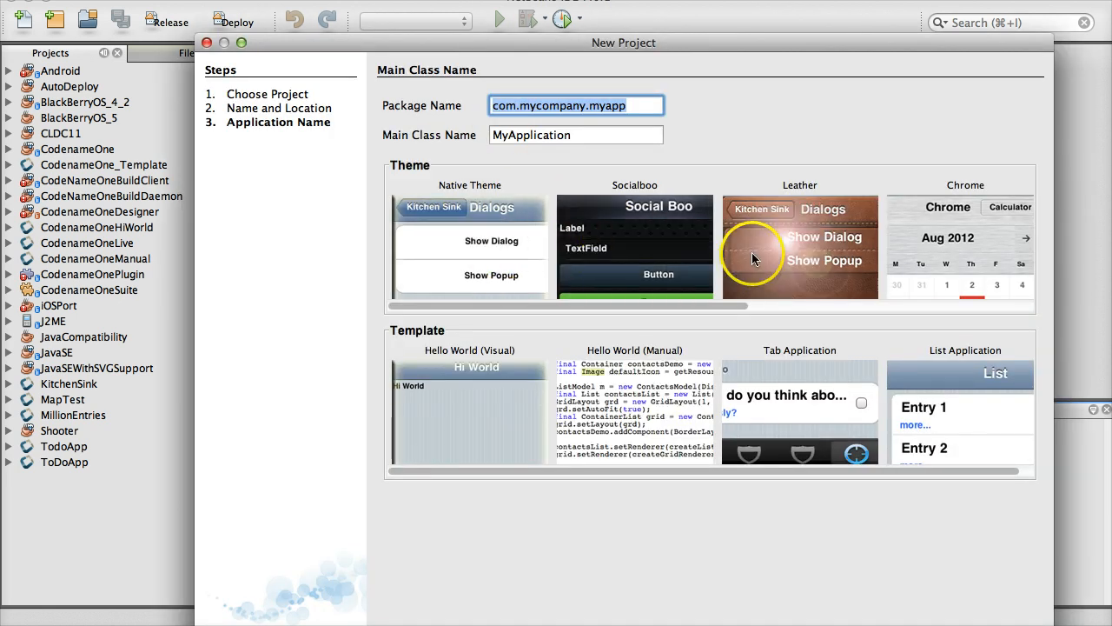
scroll(right, 3)
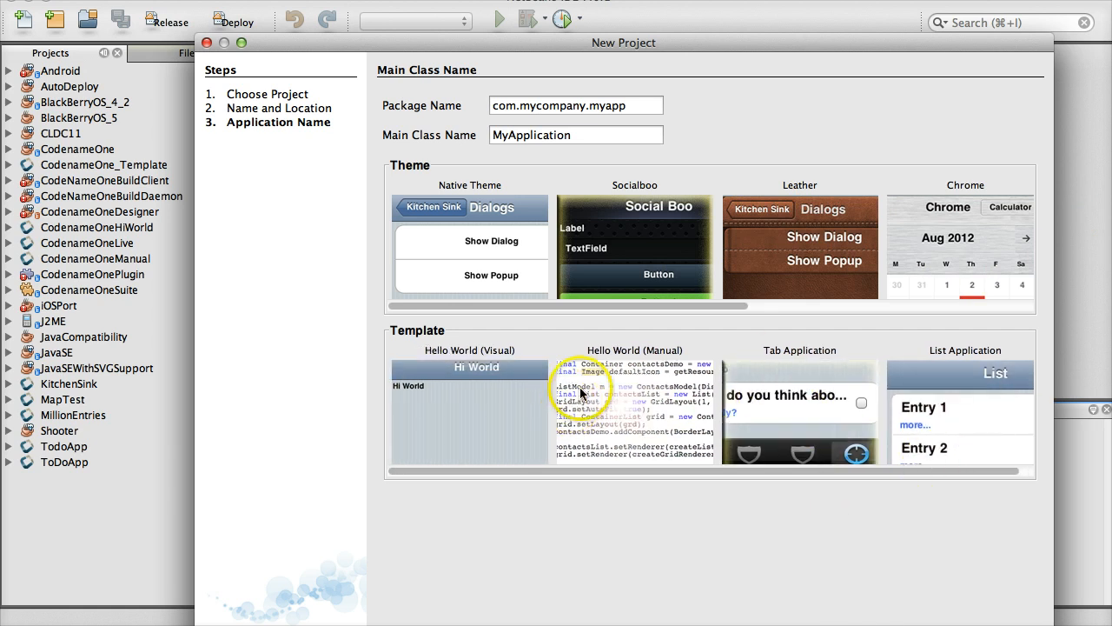
mouse_move(639, 431)
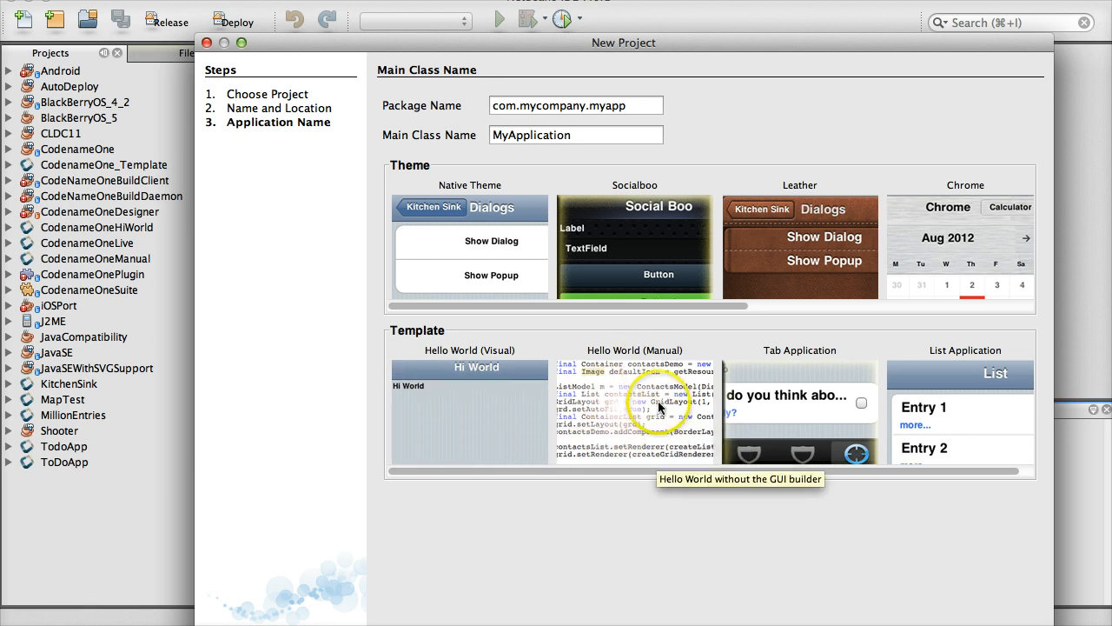
mouse_move(980, 352)
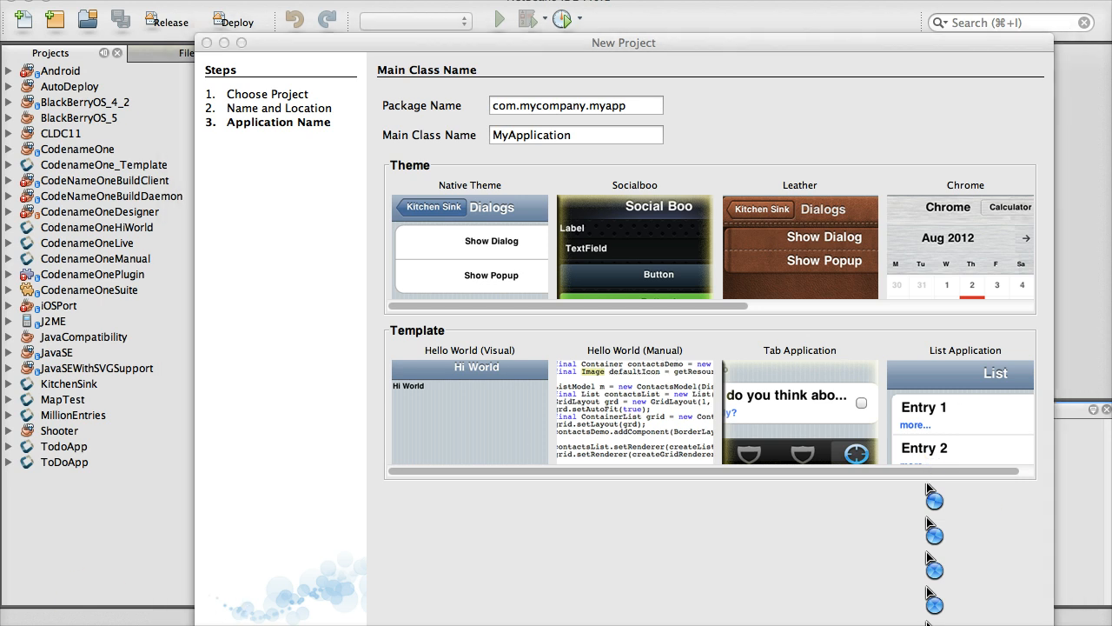
click(499, 20)
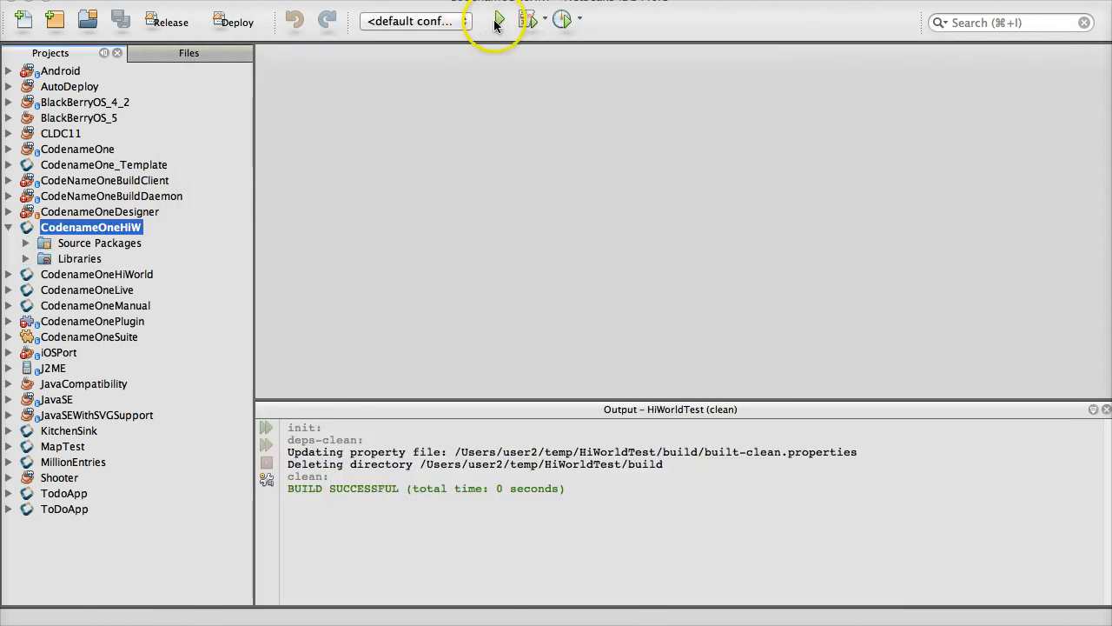
Run CodenameOneHiW and open its theme.res file in the designer.
click(499, 21)
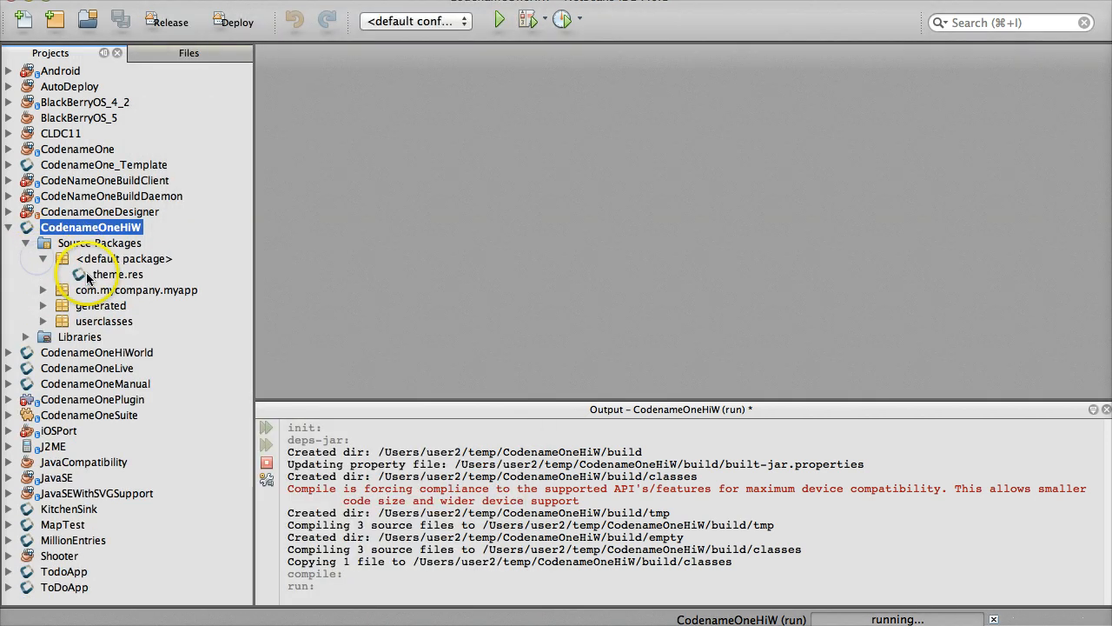
click(117, 274)
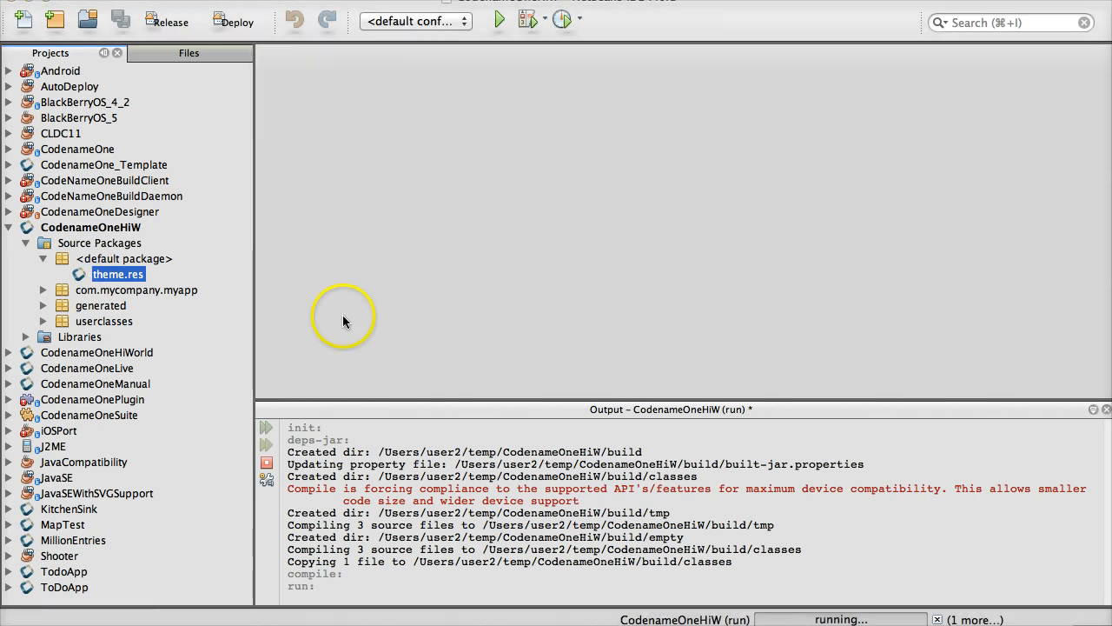
double_click(118, 274)
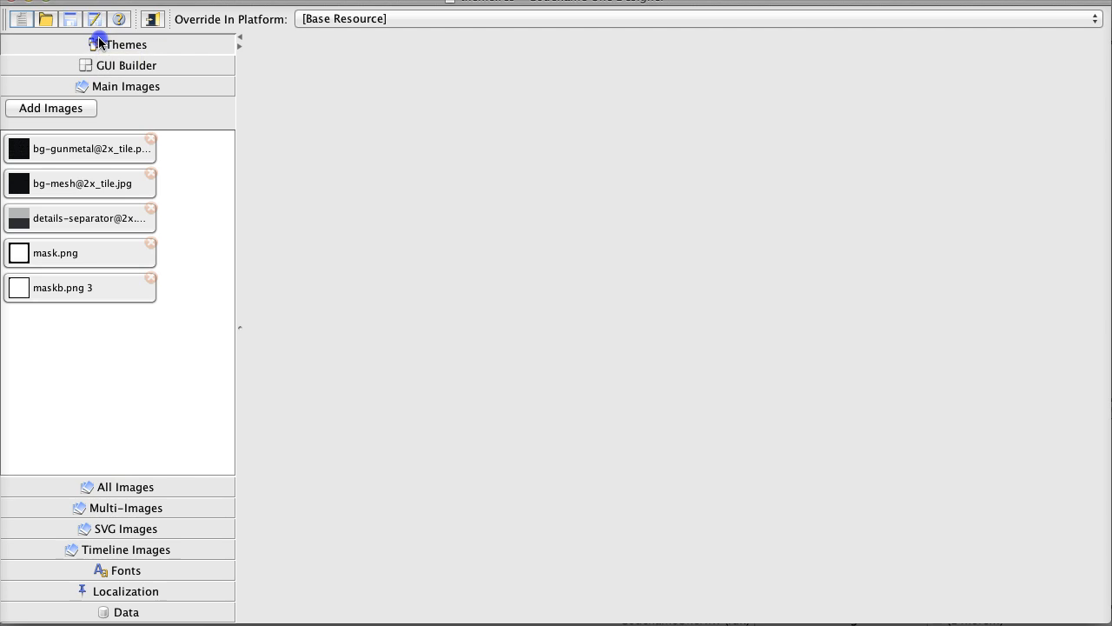
Edit the Title style in Themes > Theme and show its Padding settings.
click(125, 44)
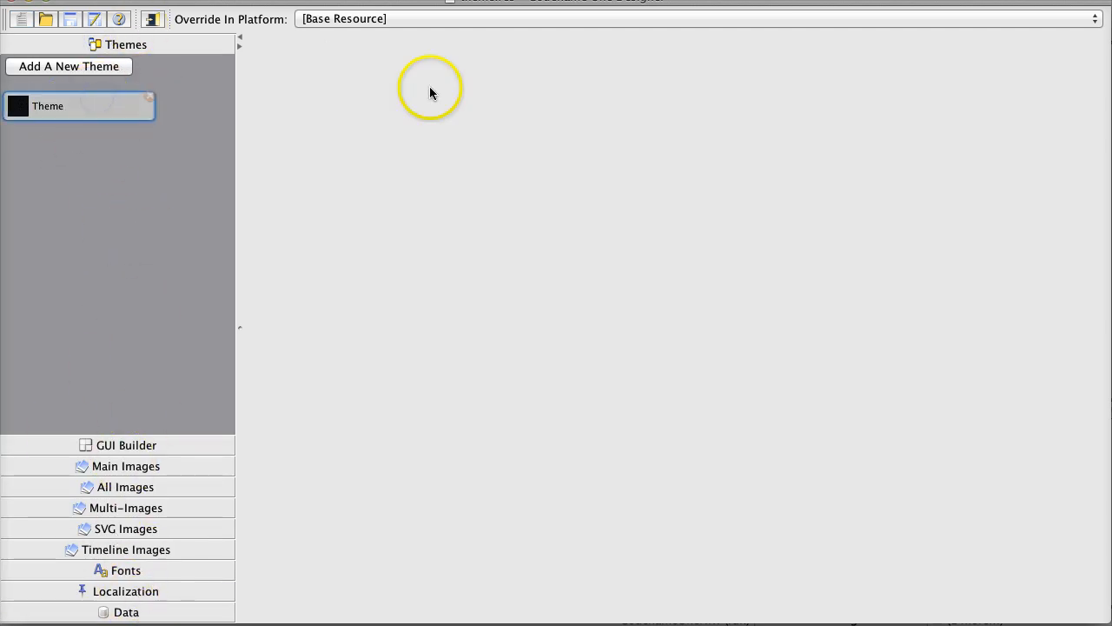
click(79, 105)
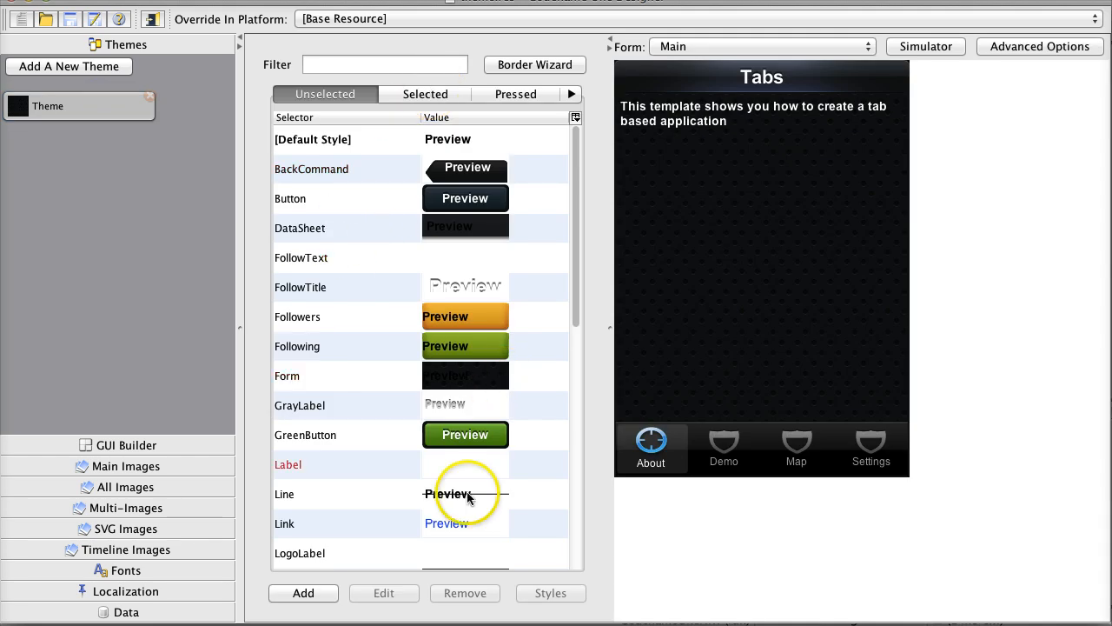
scroll(down, 3)
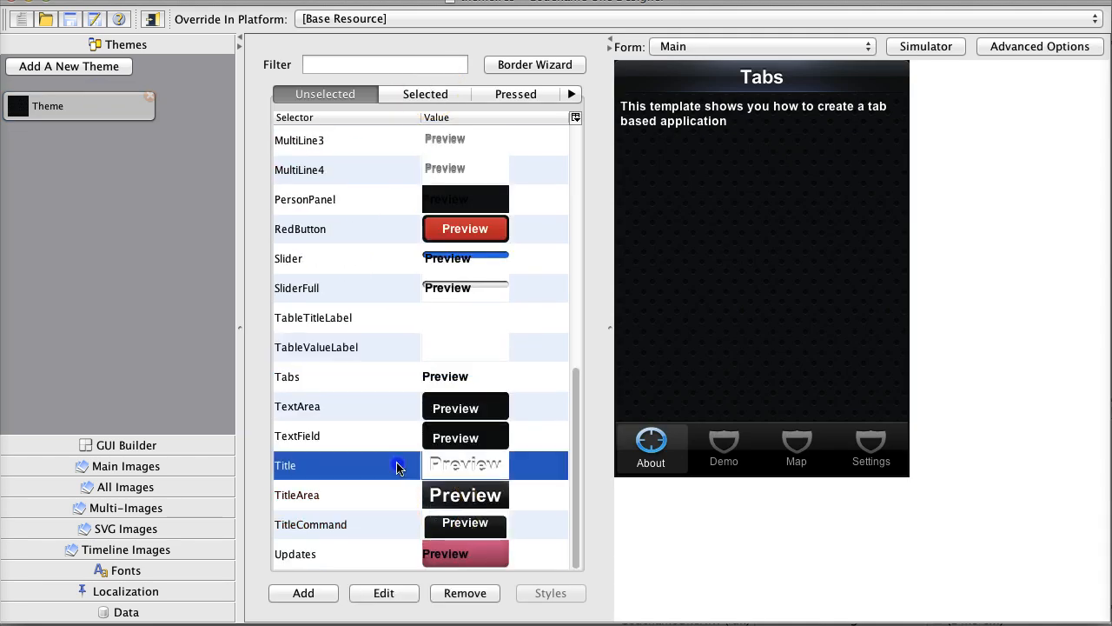
click(383, 593)
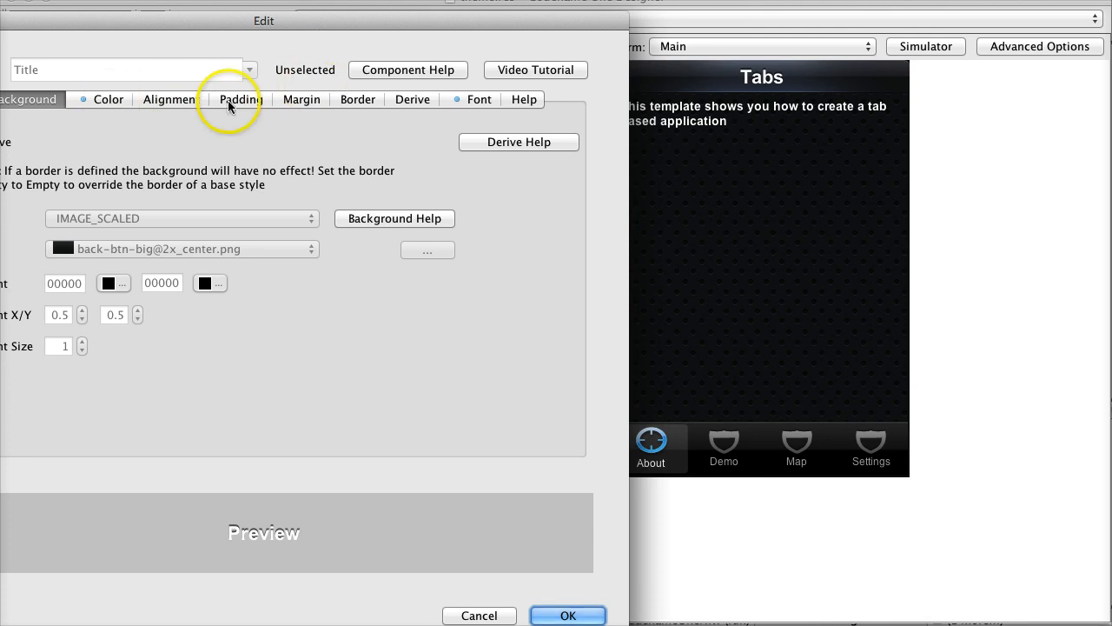
click(240, 99)
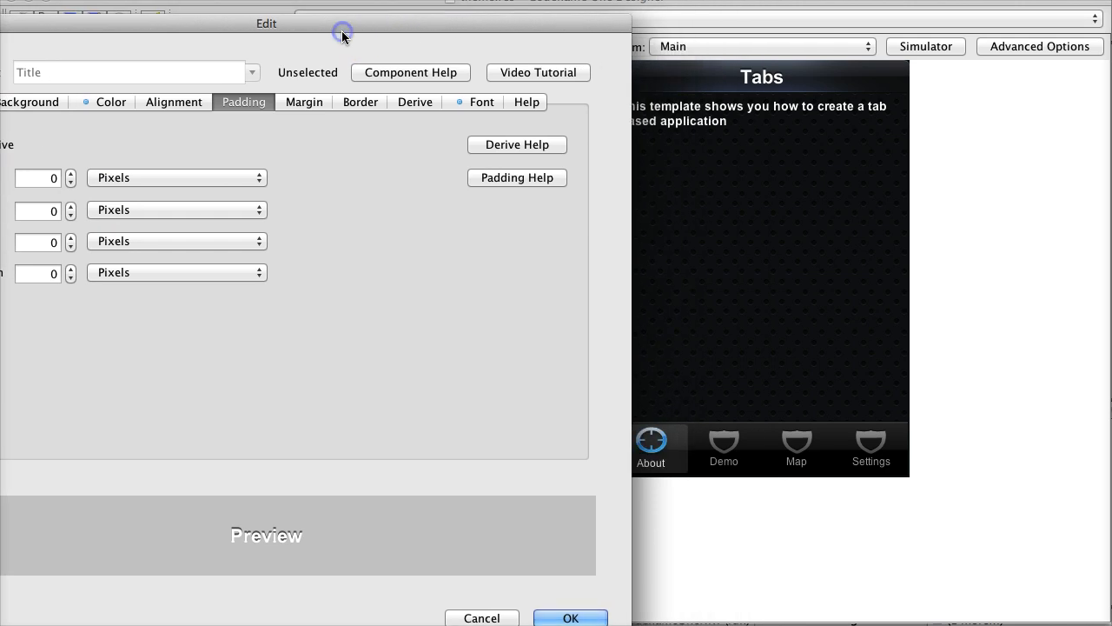
click(70, 174)
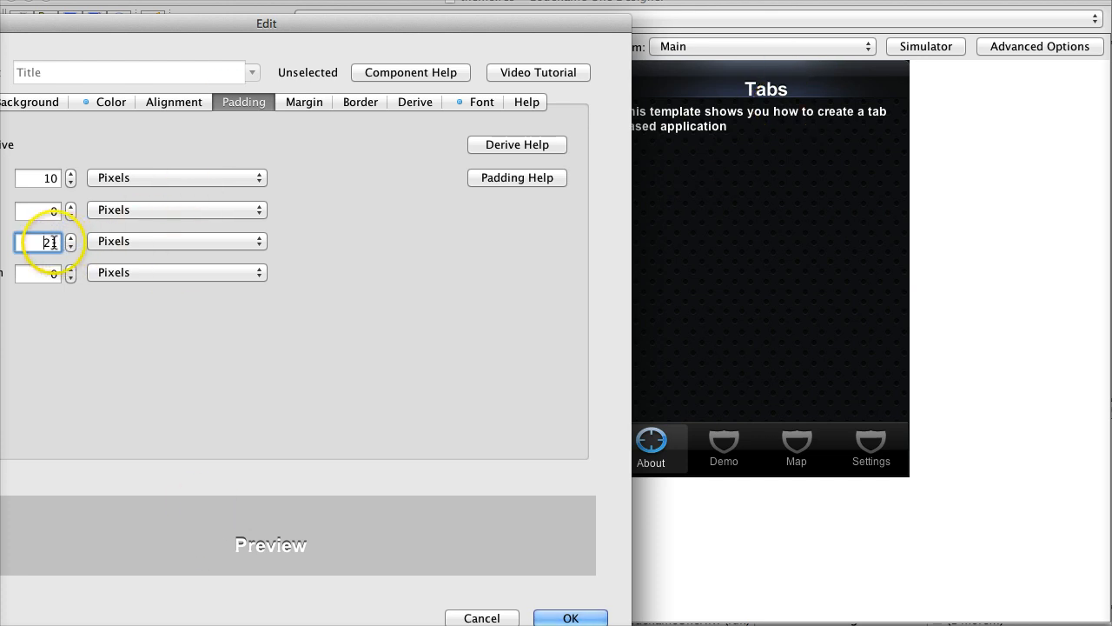
Set Title padding to 10, 0, 0, 0; try RedButton's Image Border Wizard, then cancel.
text(0)
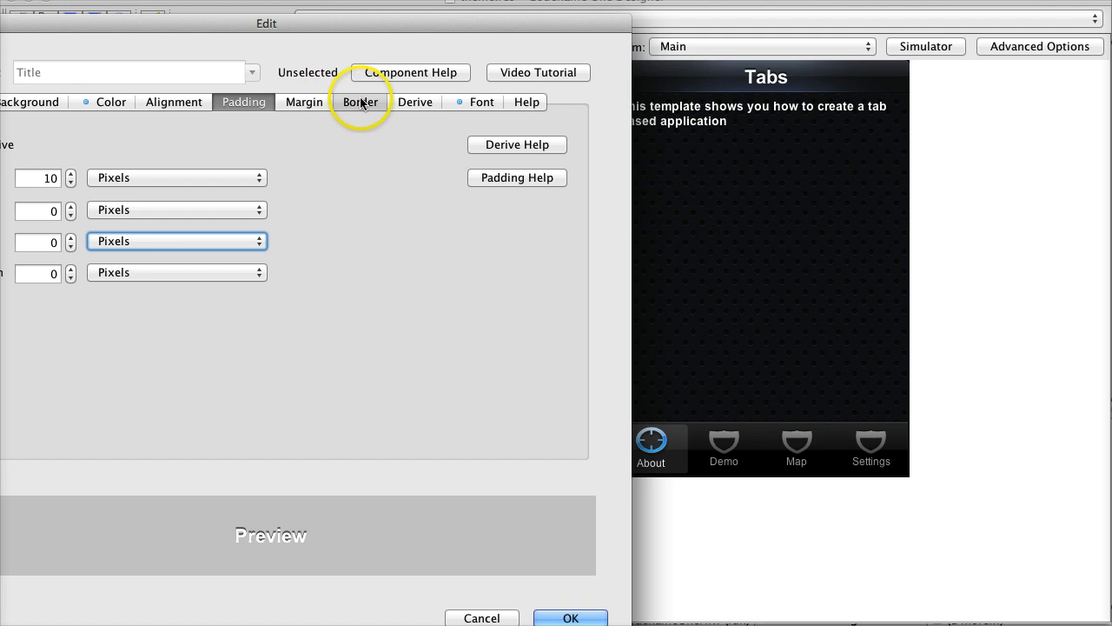
click(360, 102)
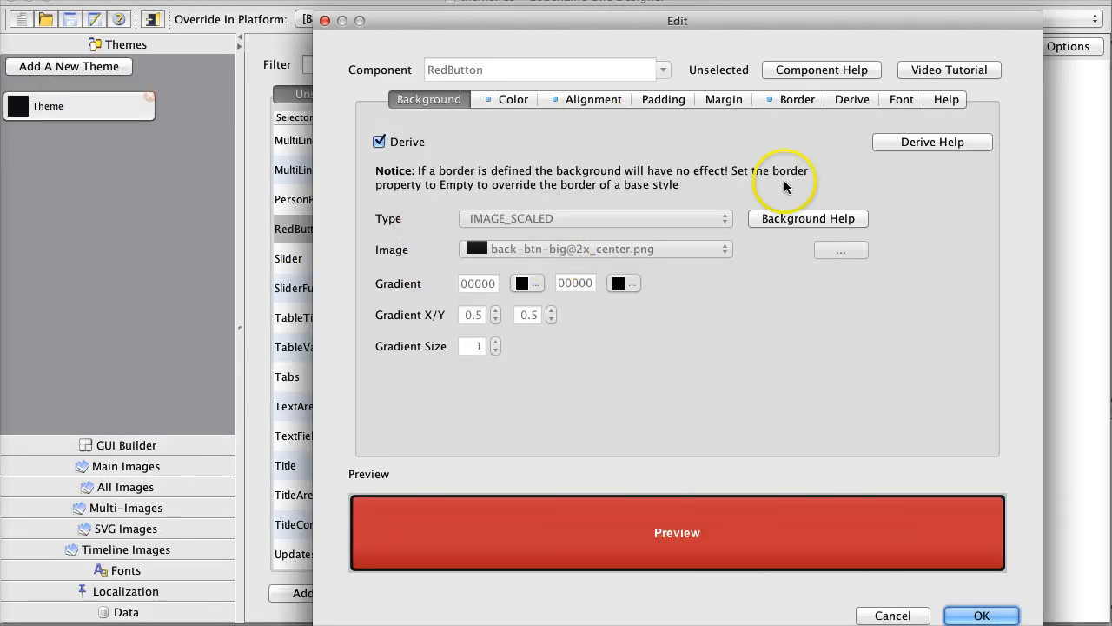
click(796, 99)
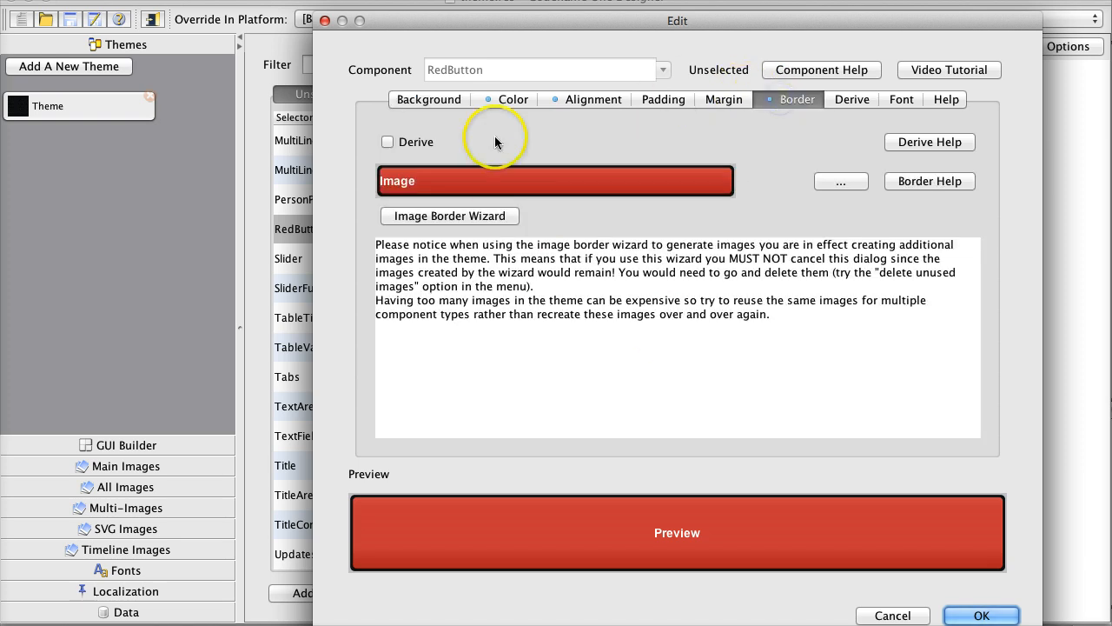
click(450, 215)
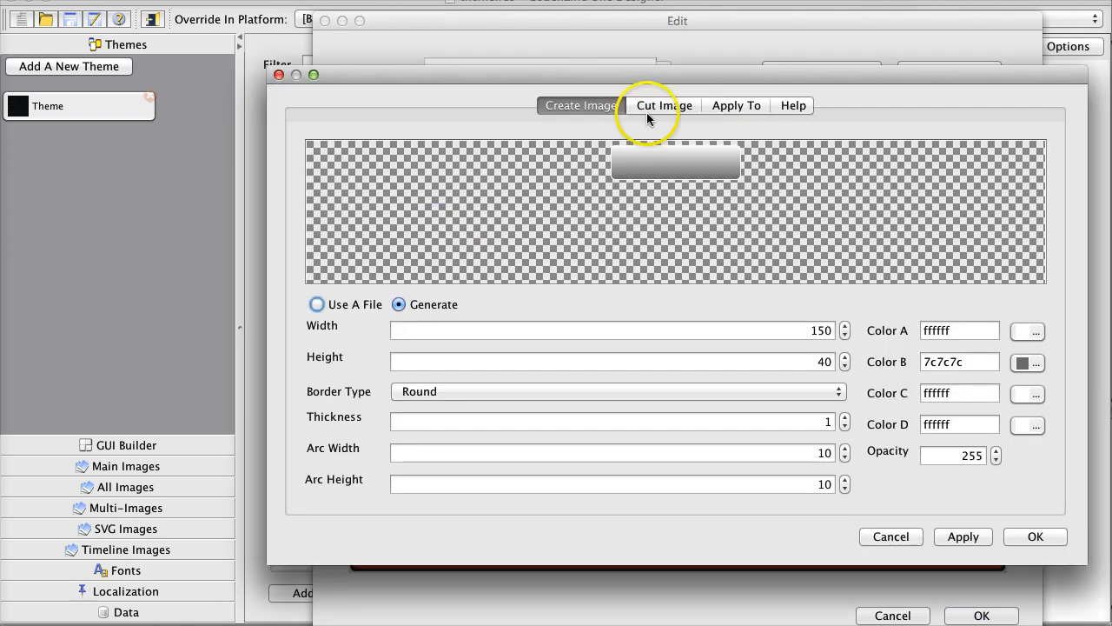
click(664, 105)
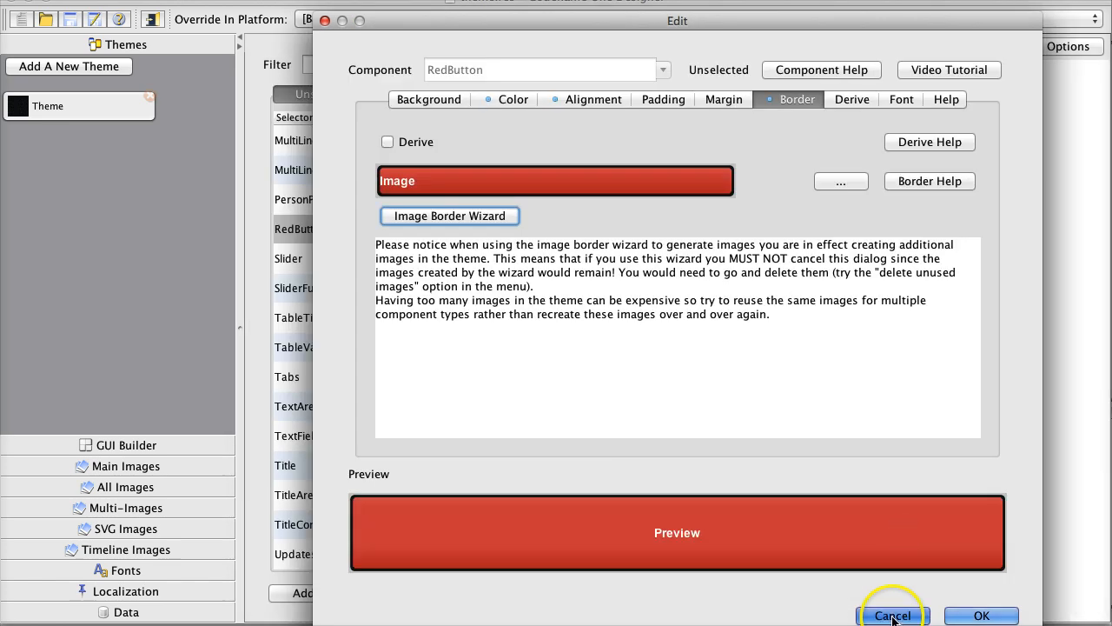
click(893, 616)
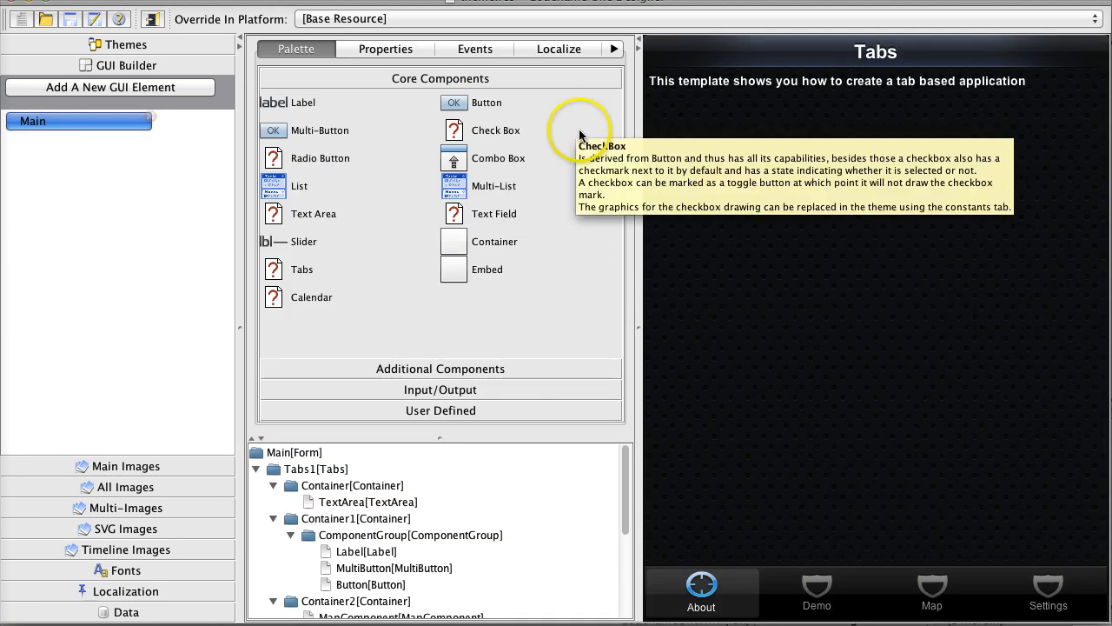
mouse_move(719, 78)
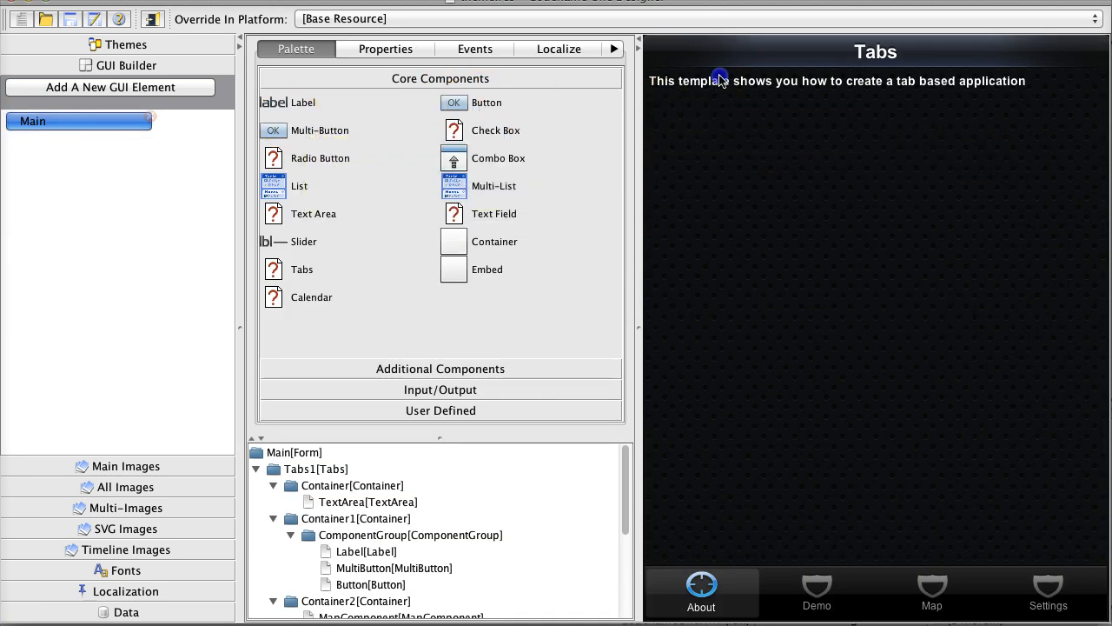
Delete the first tab's TextArea and set its container to Box Layout Y.
right_click(367, 502)
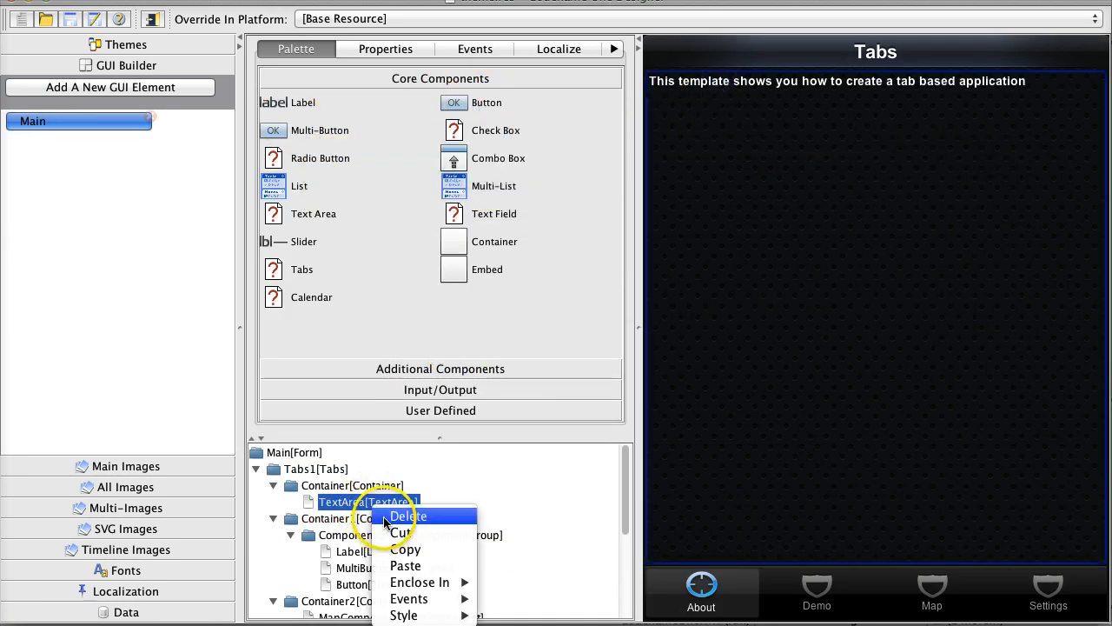
click(407, 516)
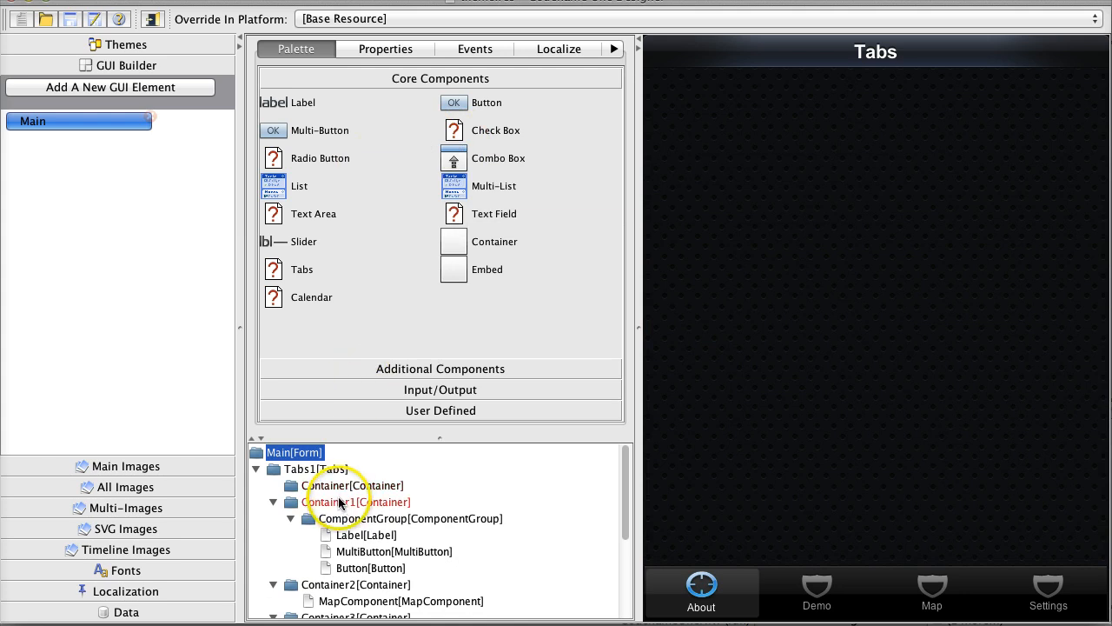
click(385, 48)
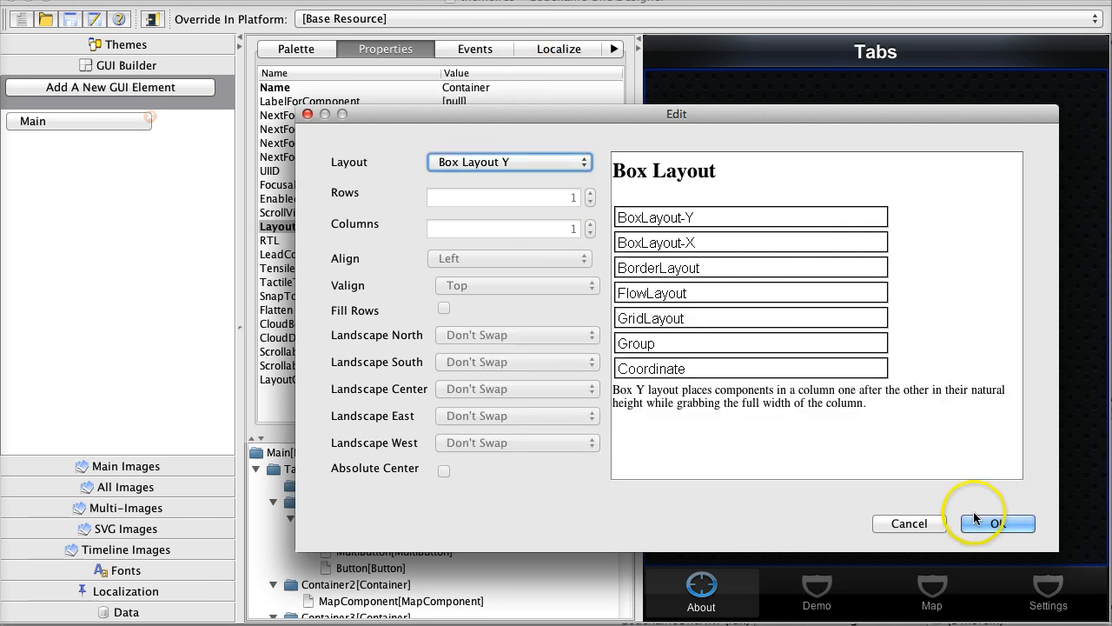
click(995, 523)
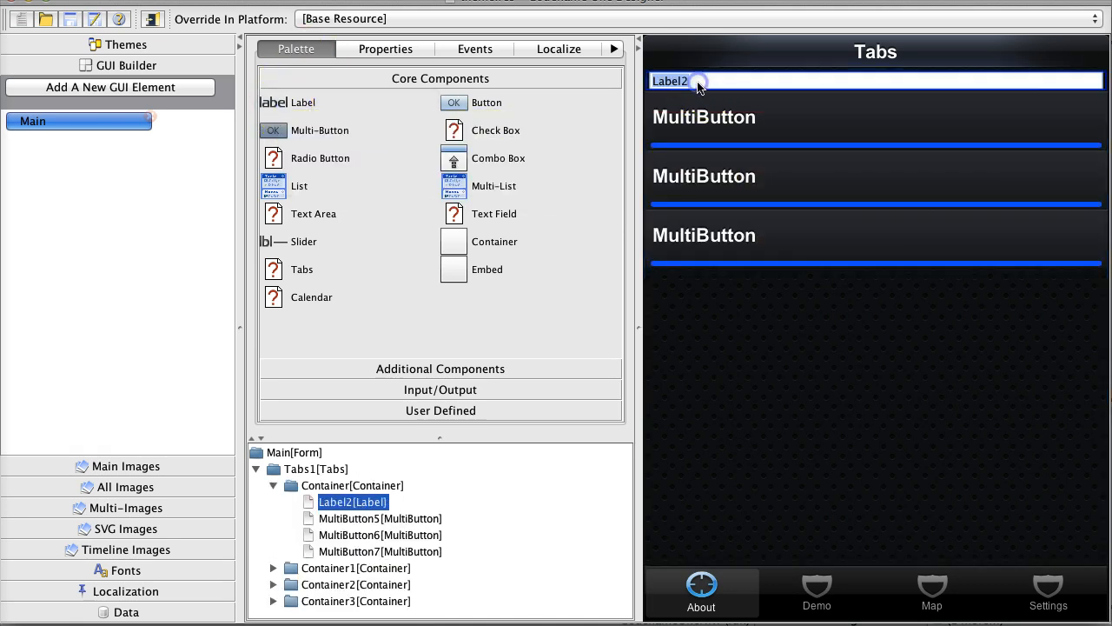
Change the label text to 'Bye' and quick-add mobile_user.png as a multi-image.
text(Hi World)
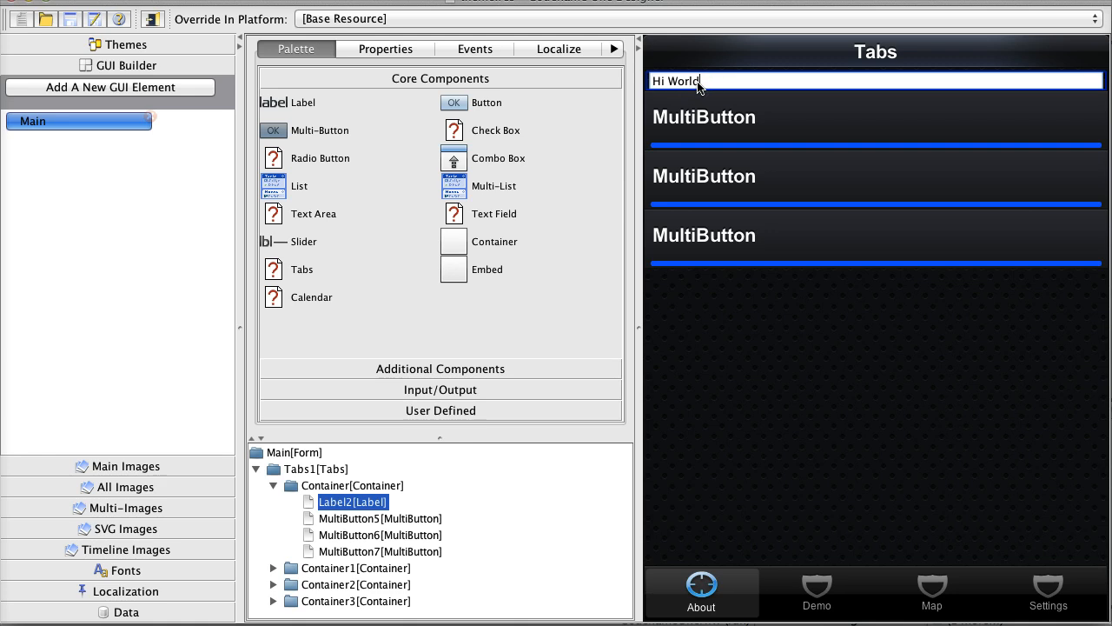
click(385, 49)
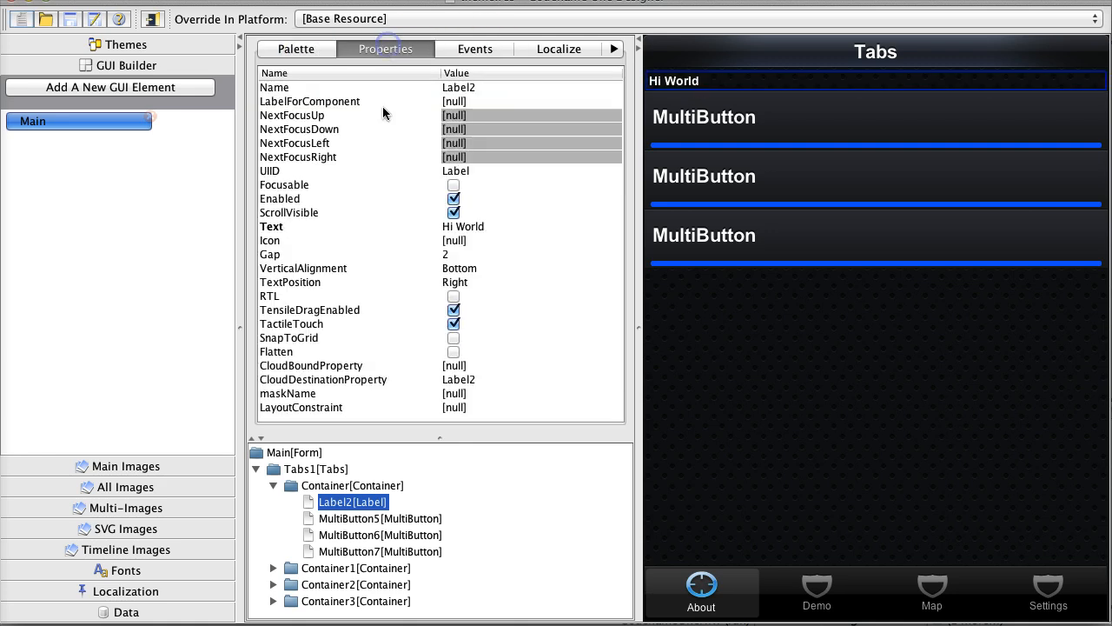
mouse_move(453, 184)
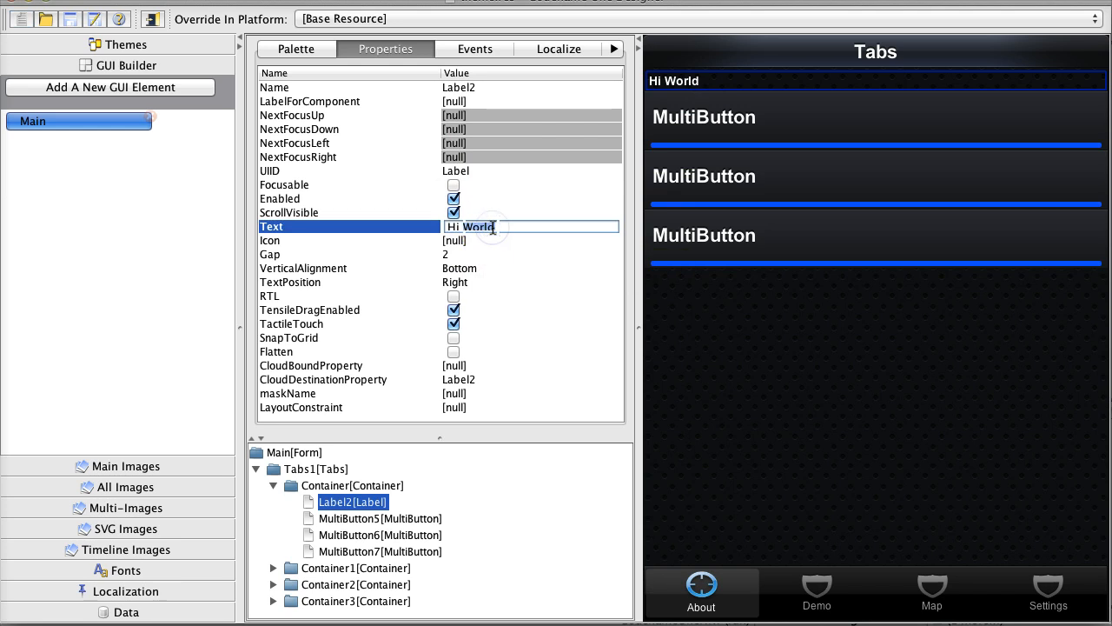
text(Bye)
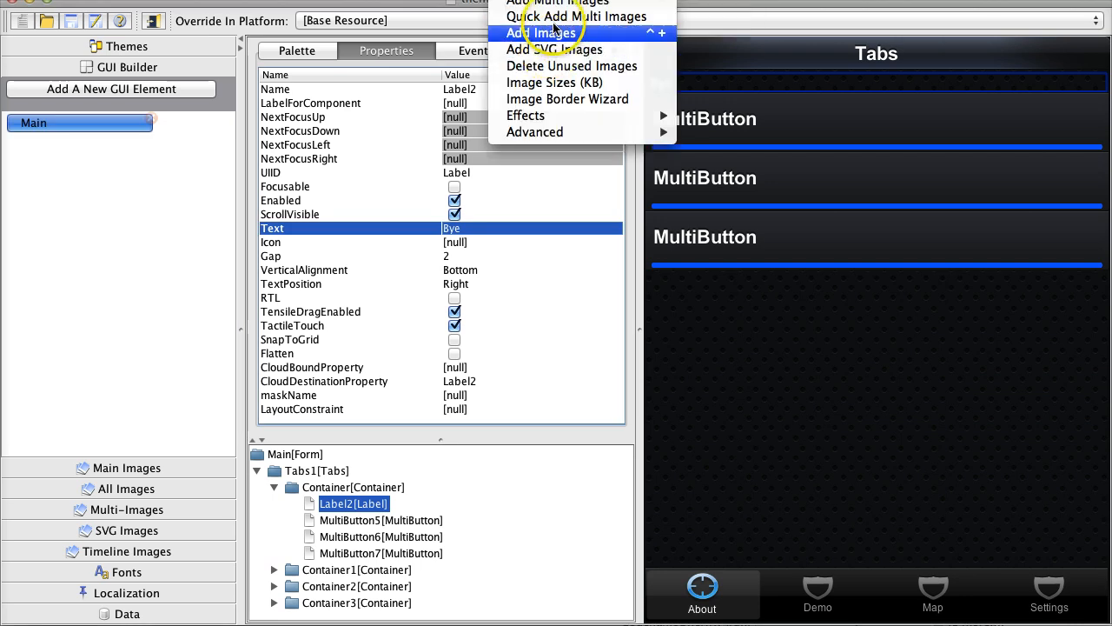
click(541, 33)
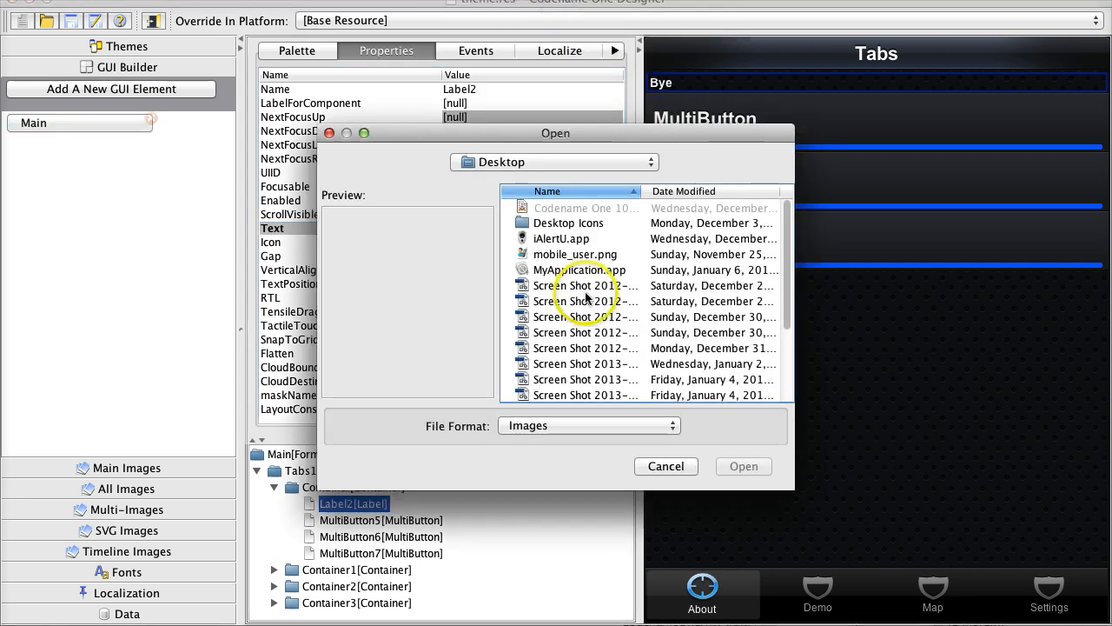
click(576, 254)
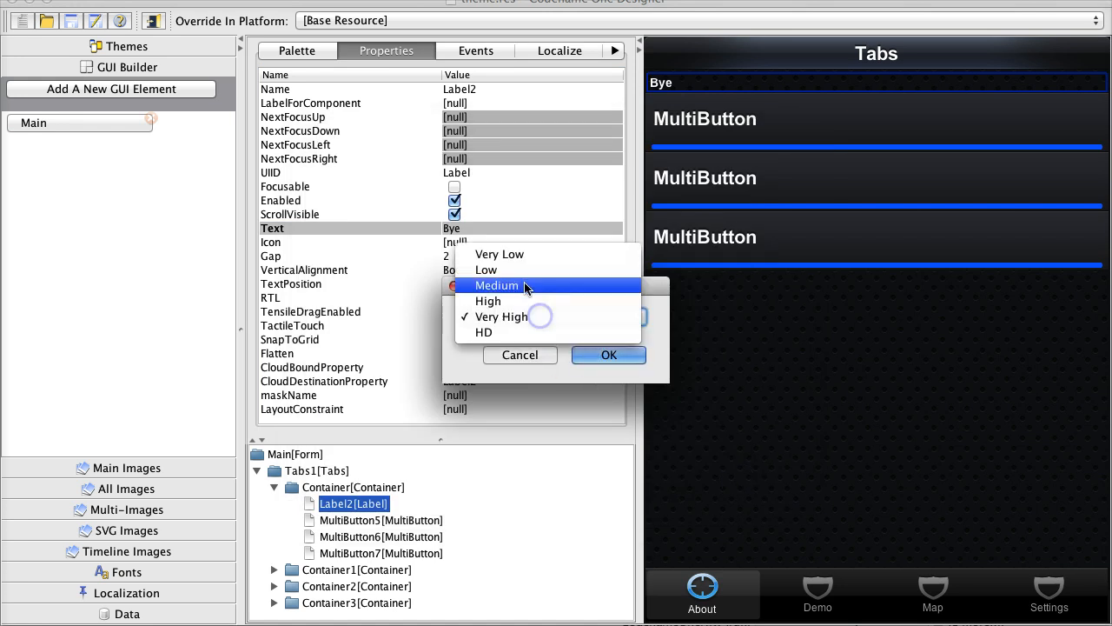
mouse_move(522, 332)
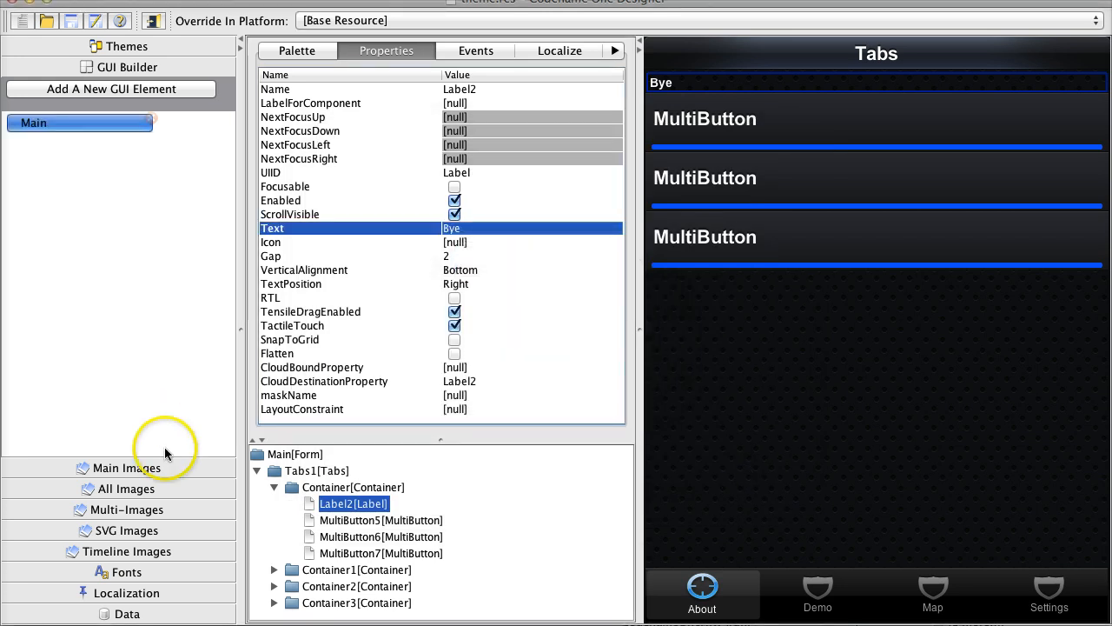
Preview mobile_user.png in Main Images at medium, HD and high densities.
click(127, 467)
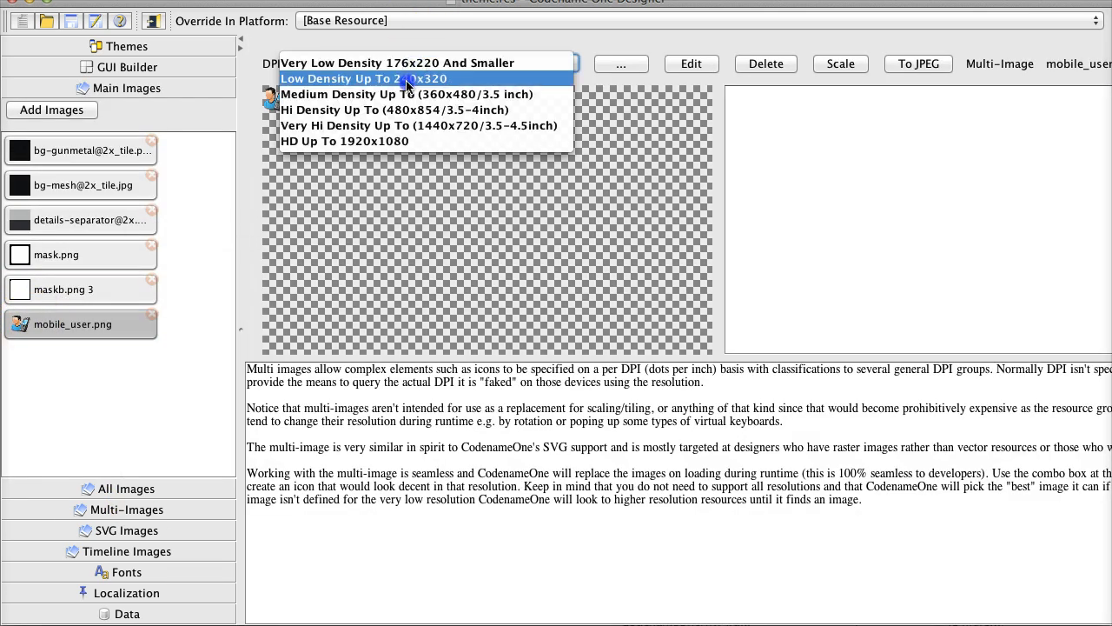
click(396, 94)
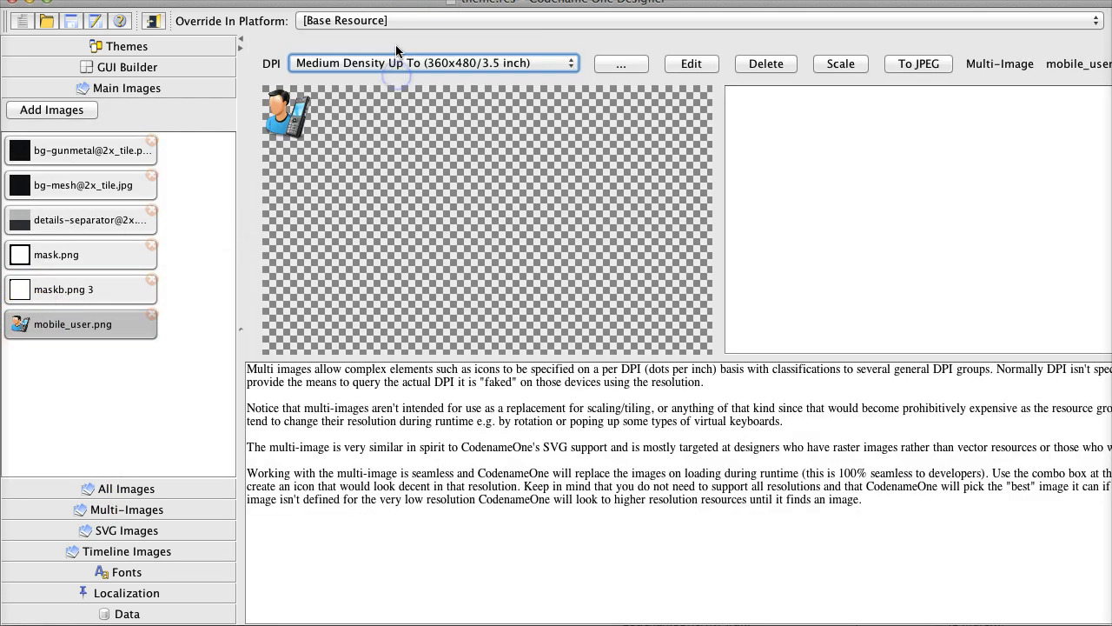
click(432, 62)
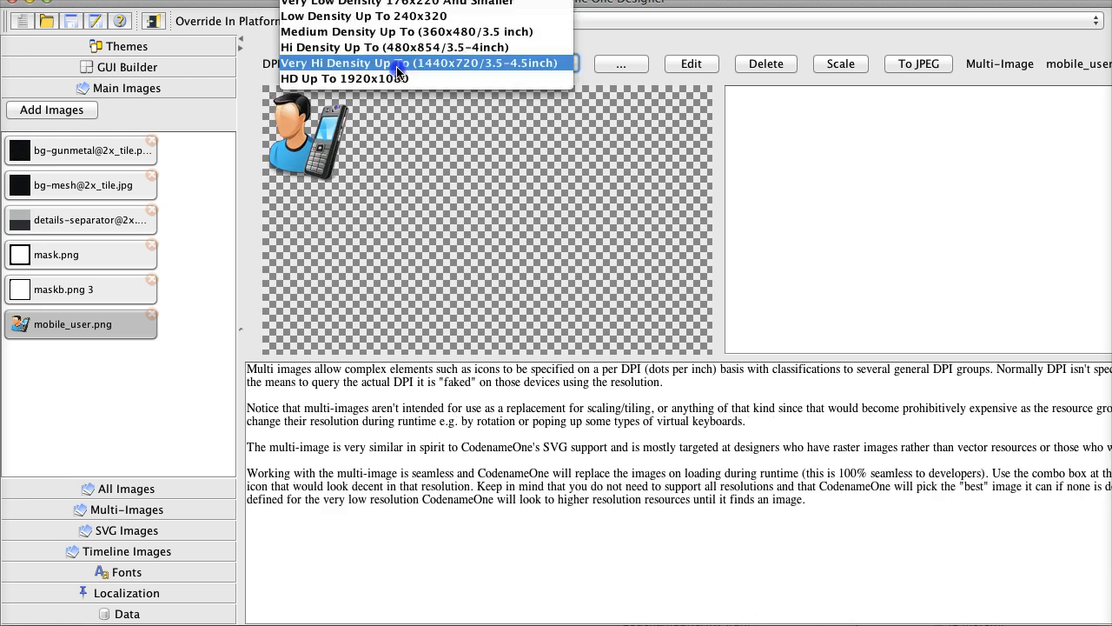
click(344, 79)
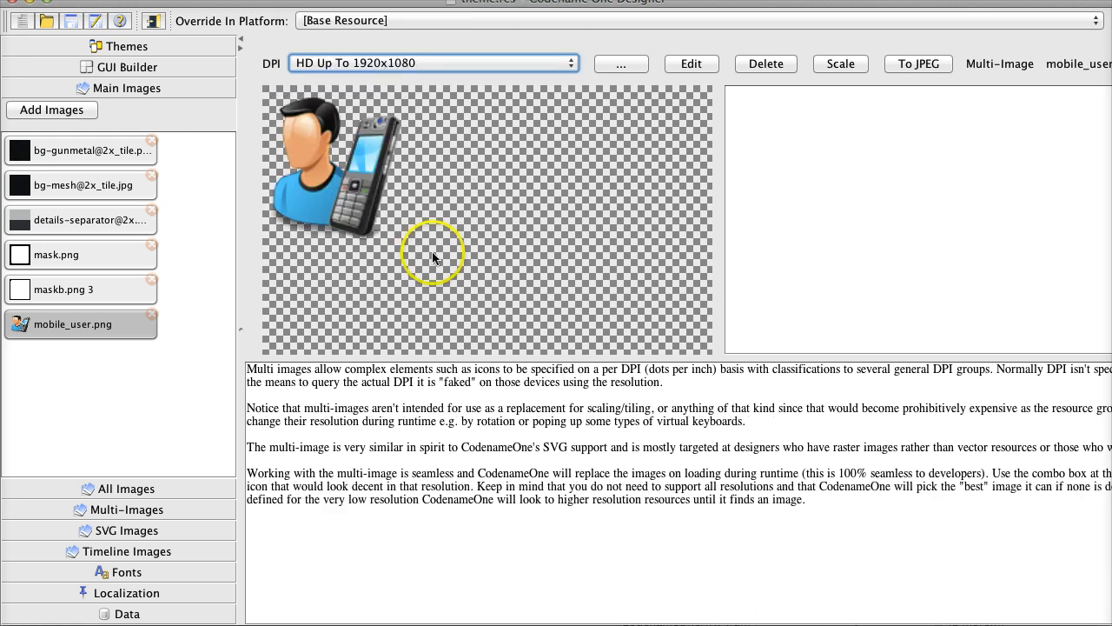
mouse_move(872, 49)
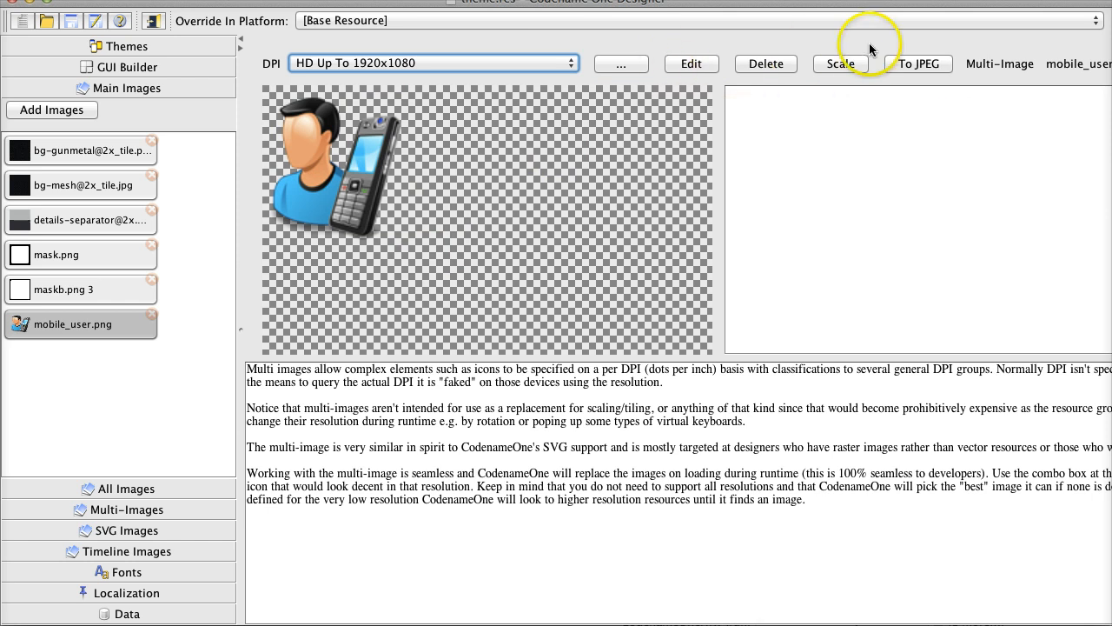
click(432, 63)
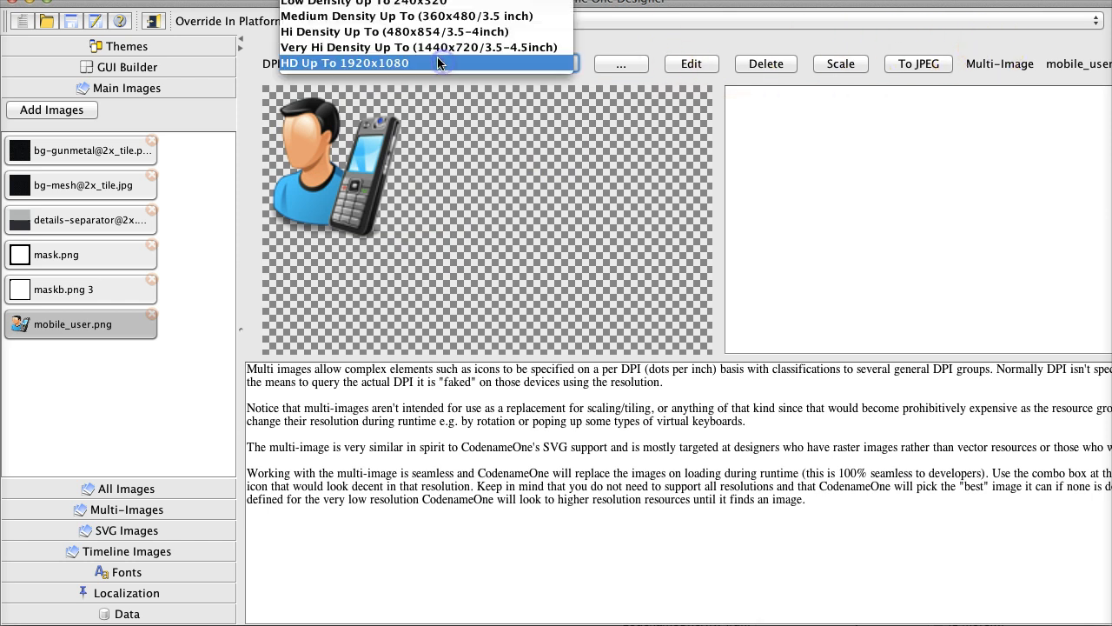
click(382, 31)
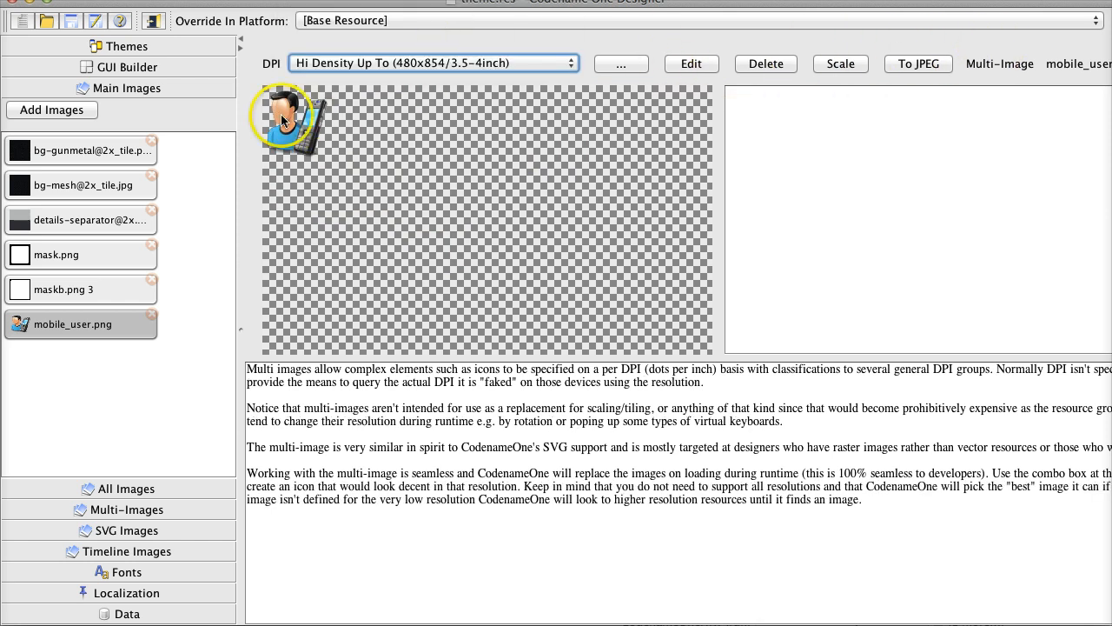
mouse_move(506, 382)
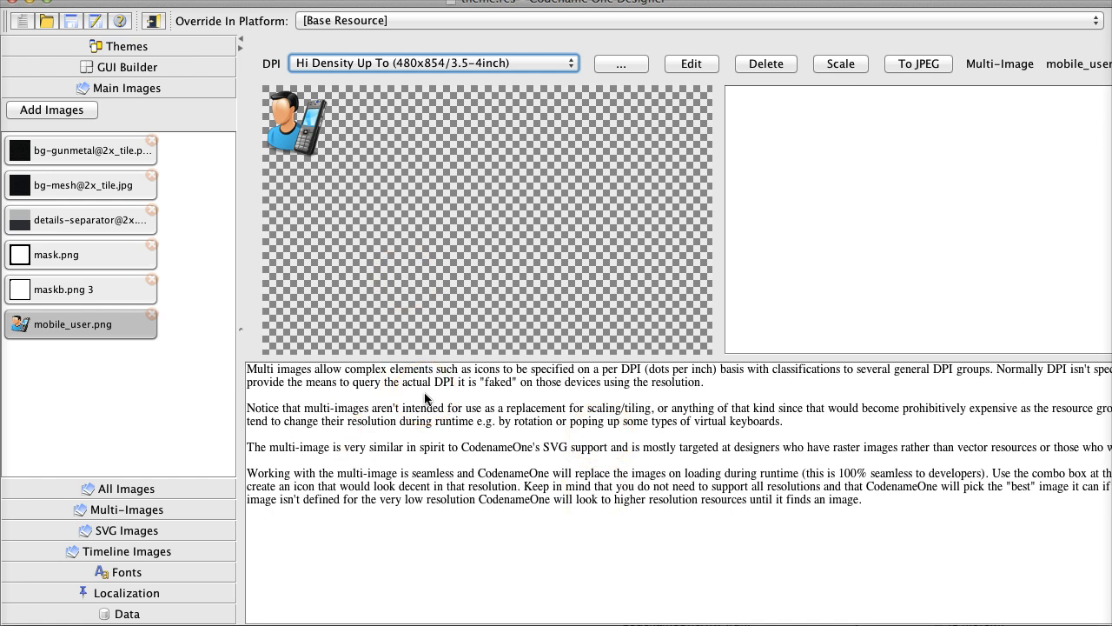
Show the back-btn-big left multi-image at Hi Density.
click(127, 108)
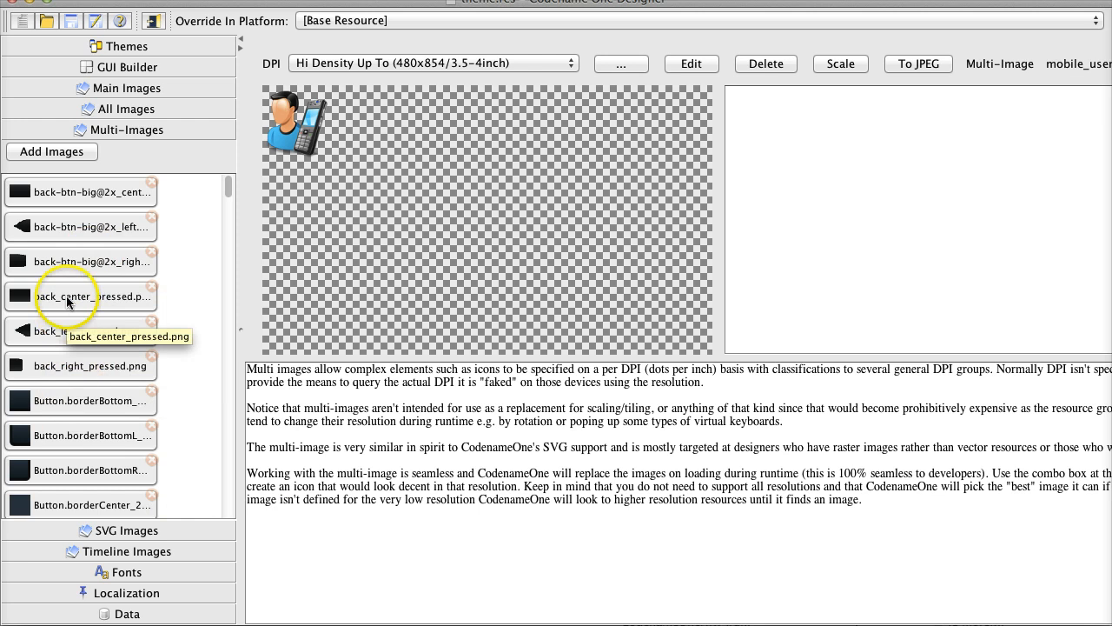
click(83, 226)
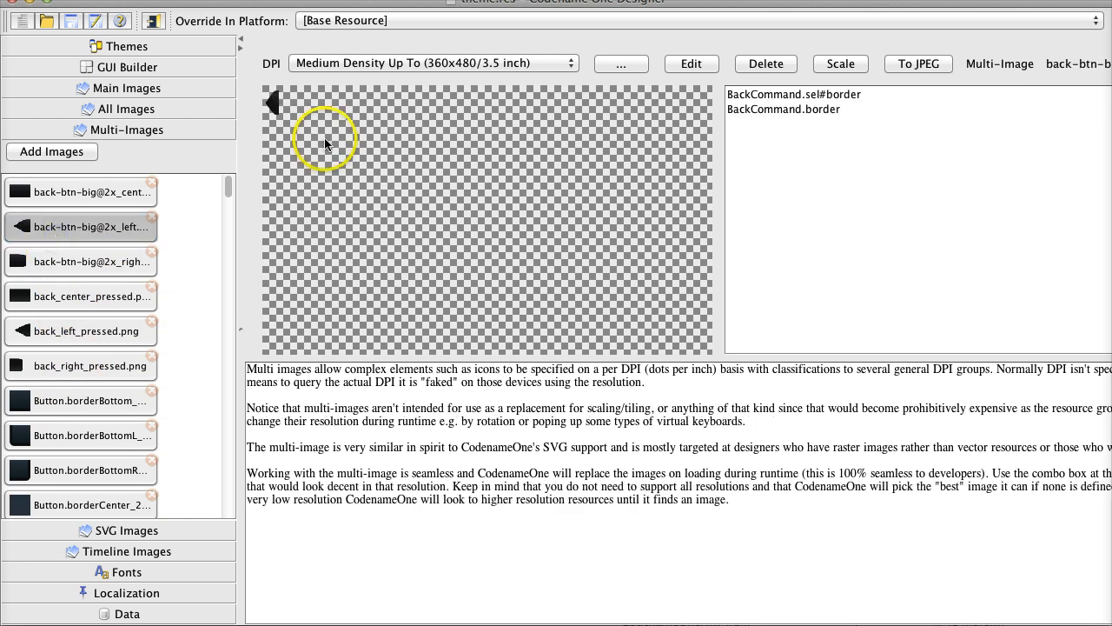
click(434, 62)
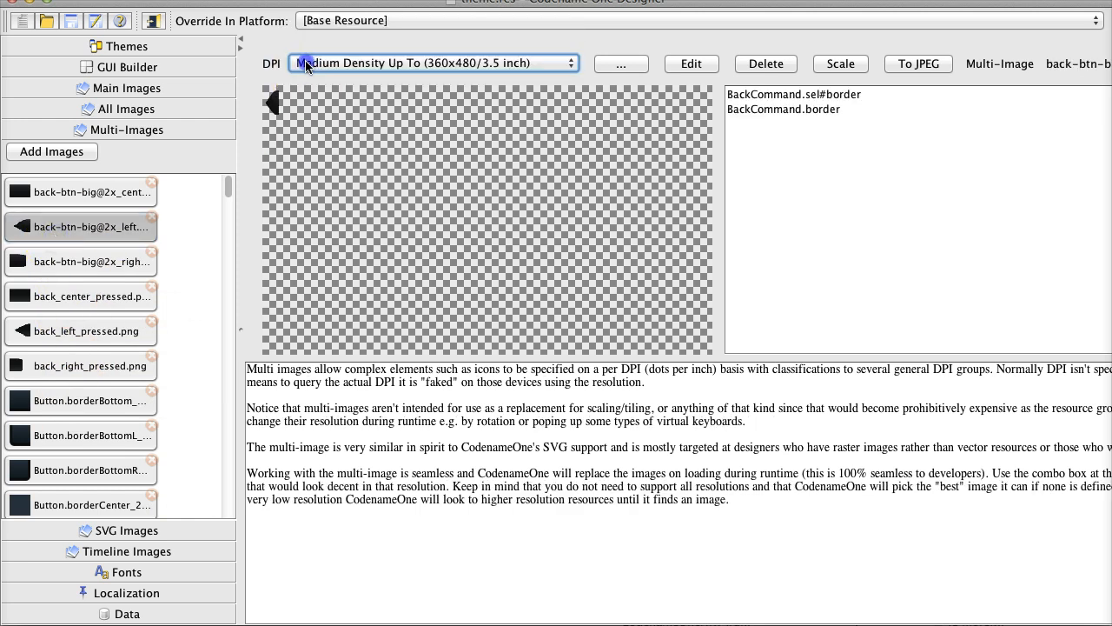
click(435, 62)
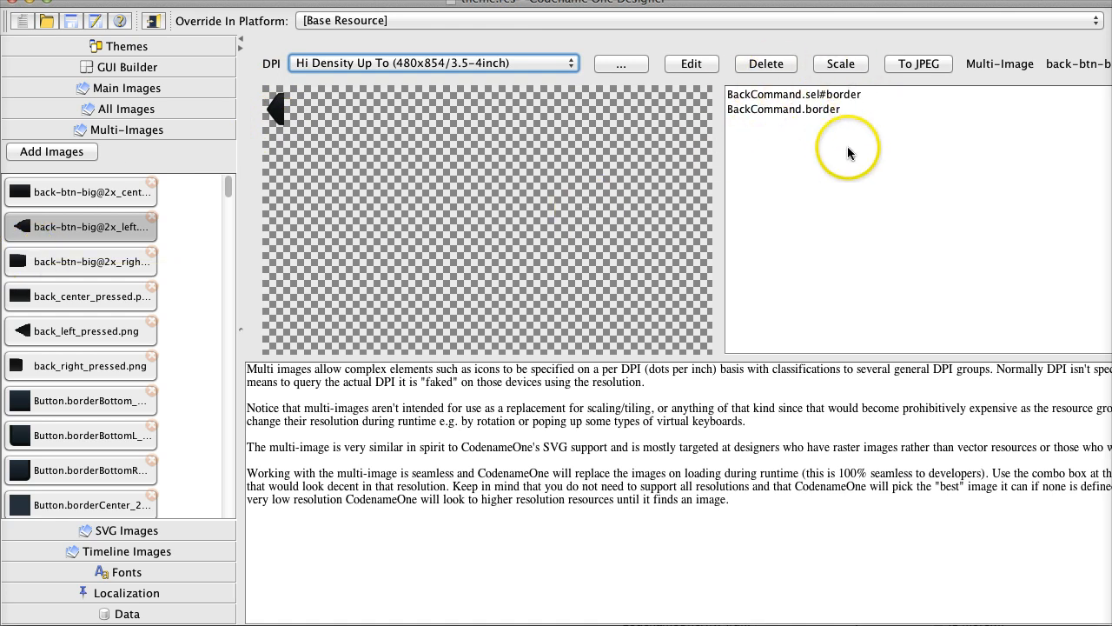
mouse_move(181, 299)
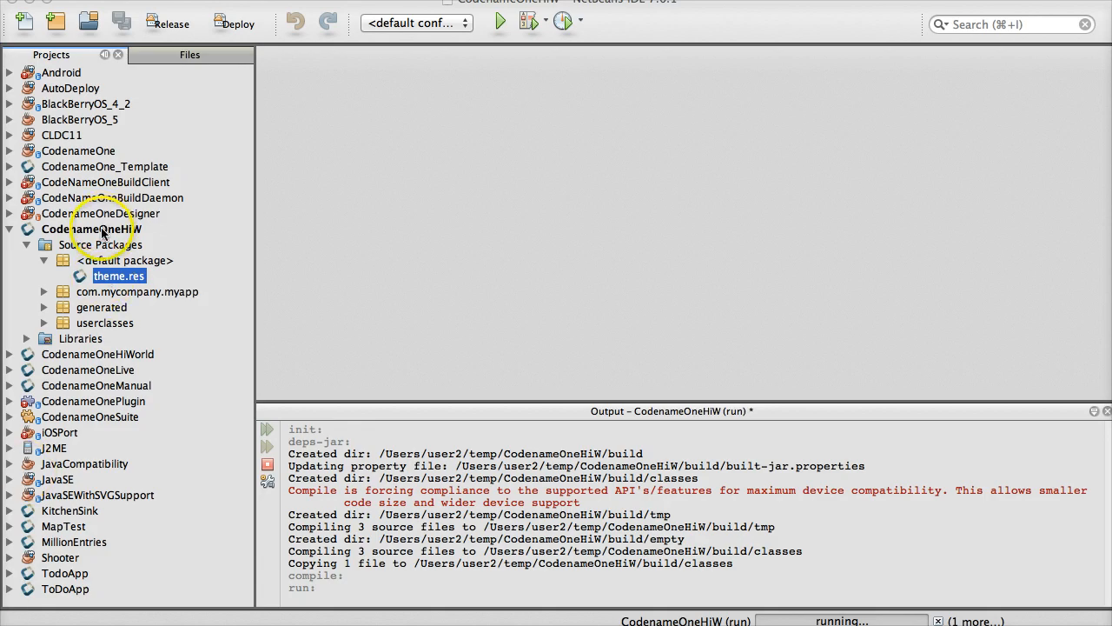
Send CodenameOneHiW for an Android device build, then reopen the project's context menu.
right_click(89, 229)
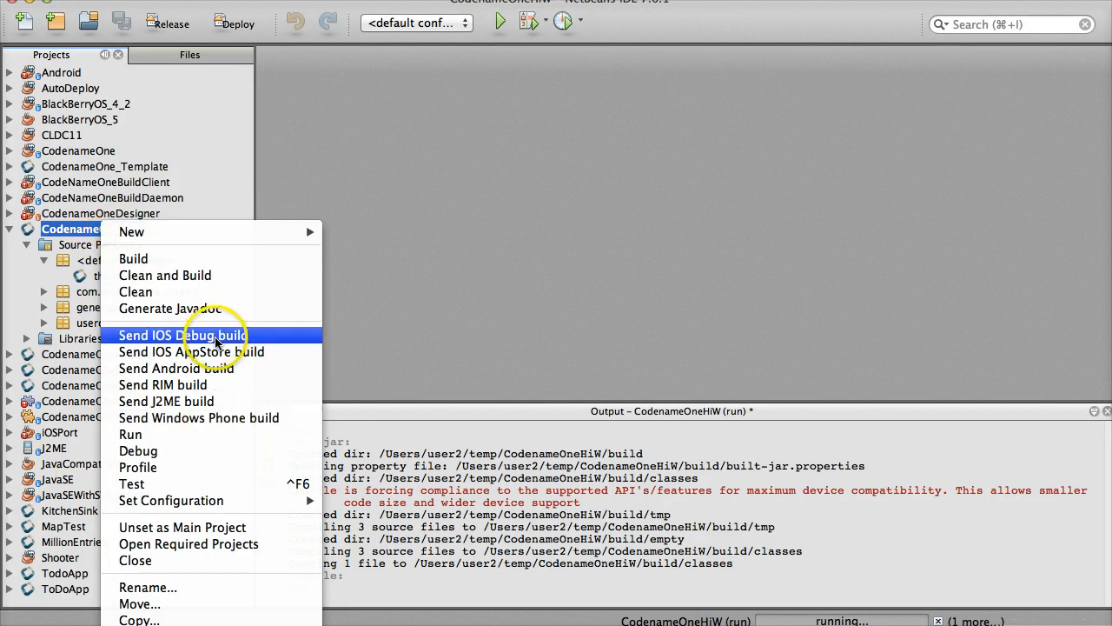
click(175, 368)
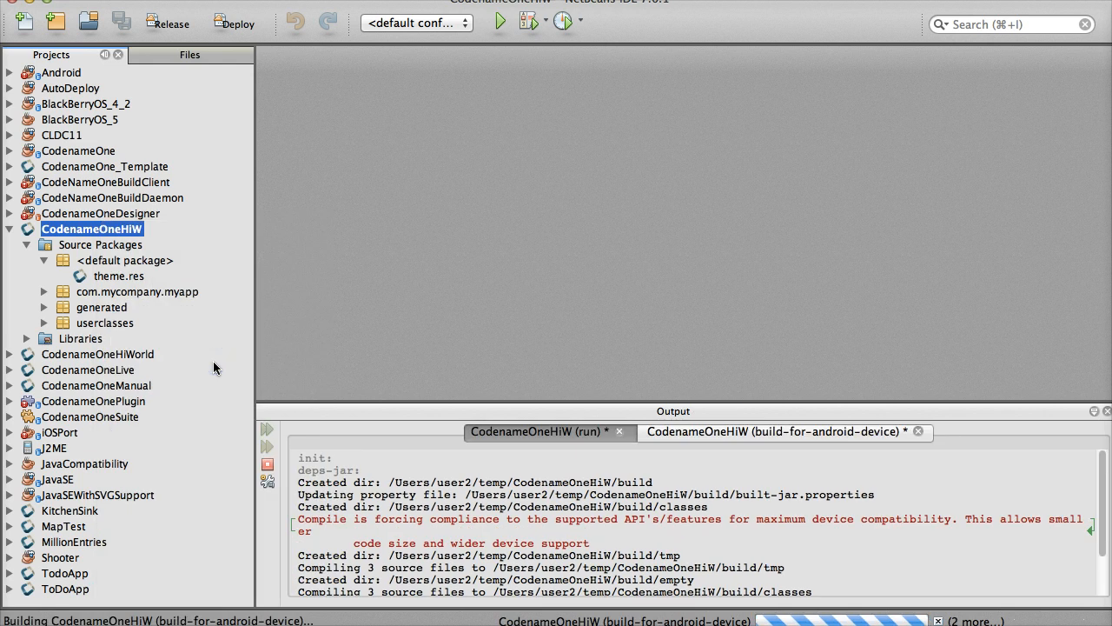
right_click(91, 228)
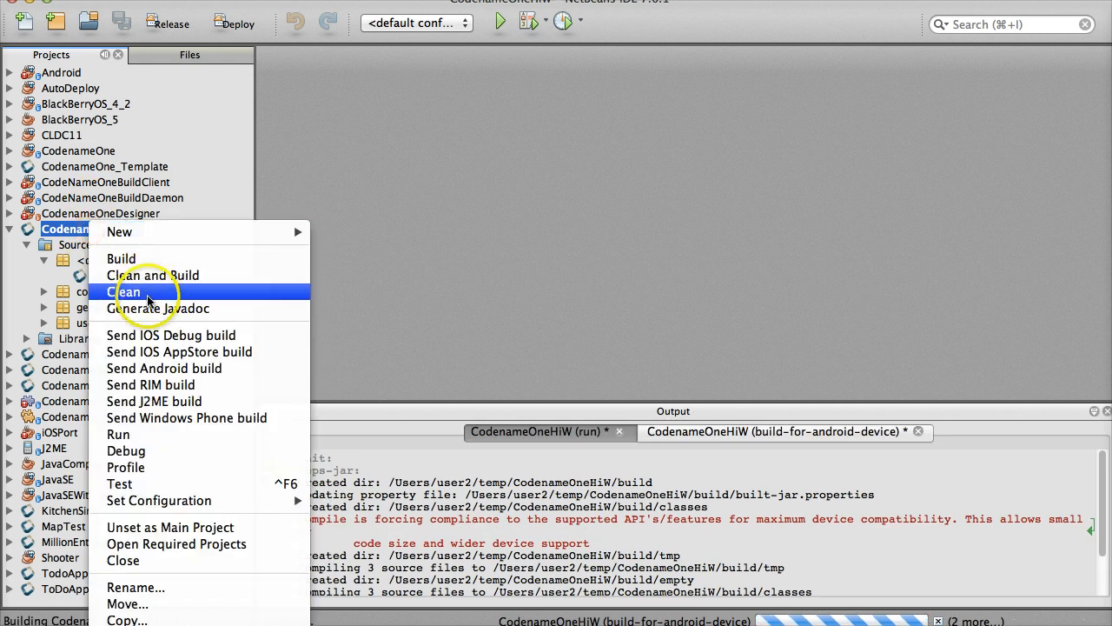
mouse_move(202, 384)
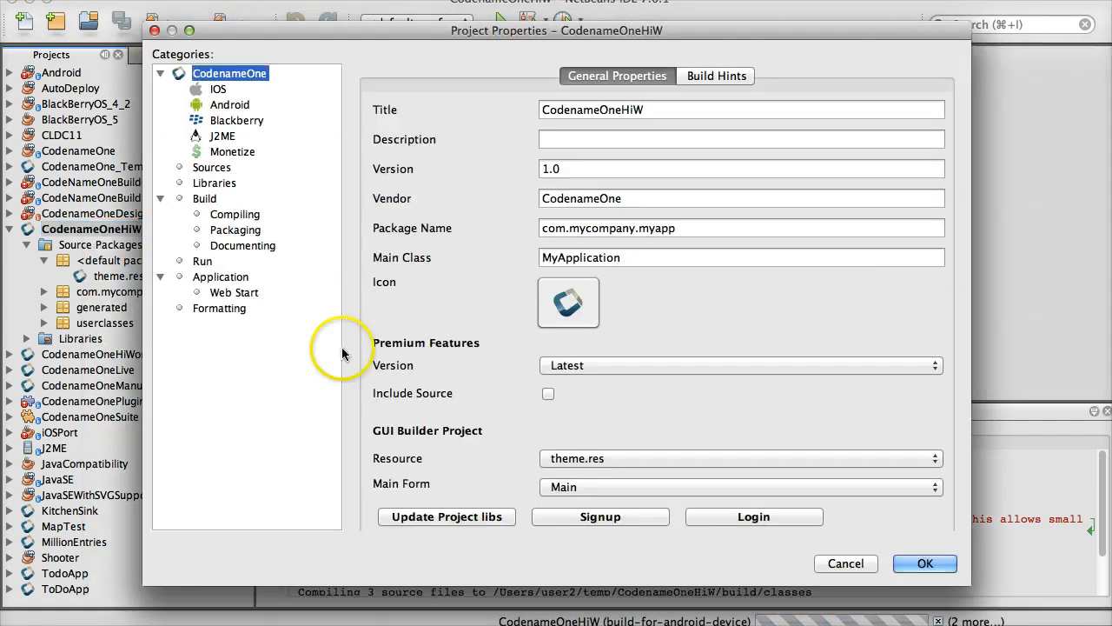
Check the iOS and Blackberry signing settings in the CodenameOneHiW project properties.
click(218, 89)
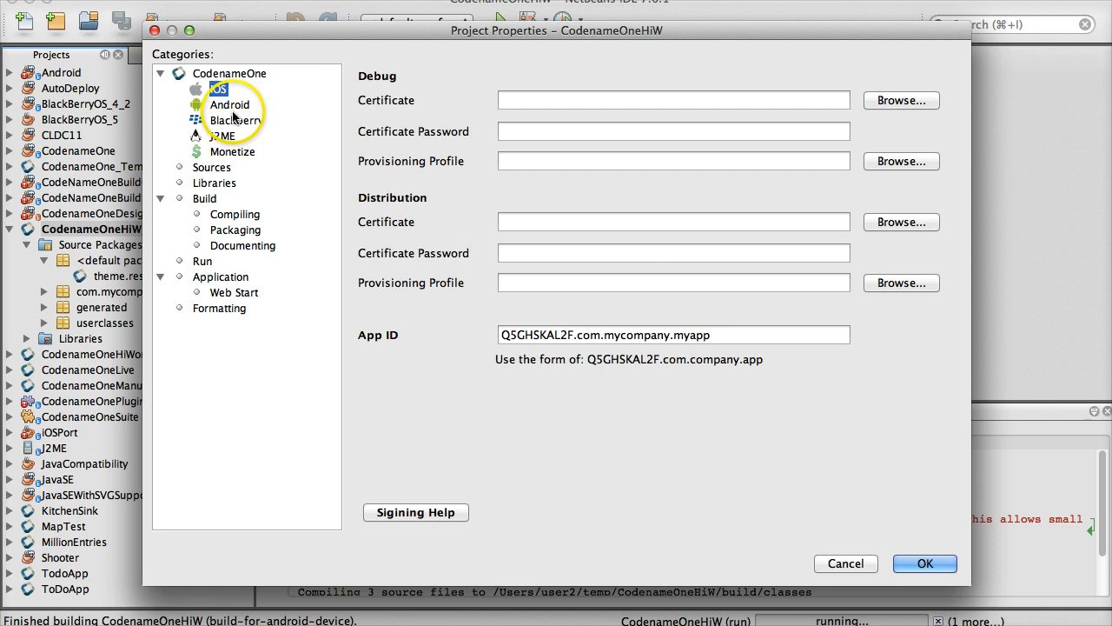
click(236, 120)
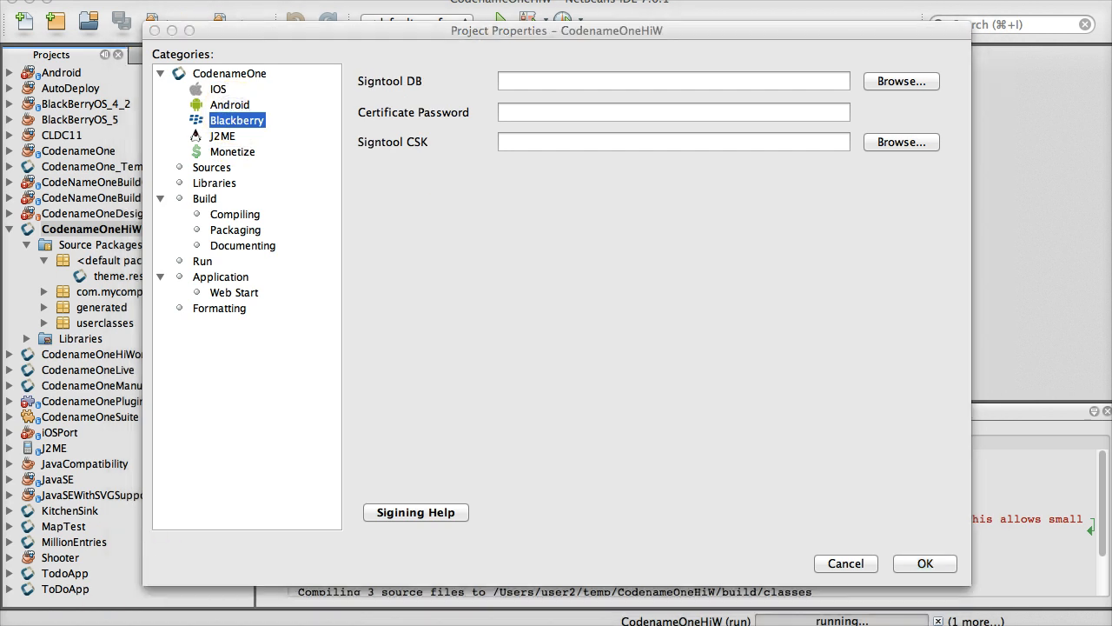